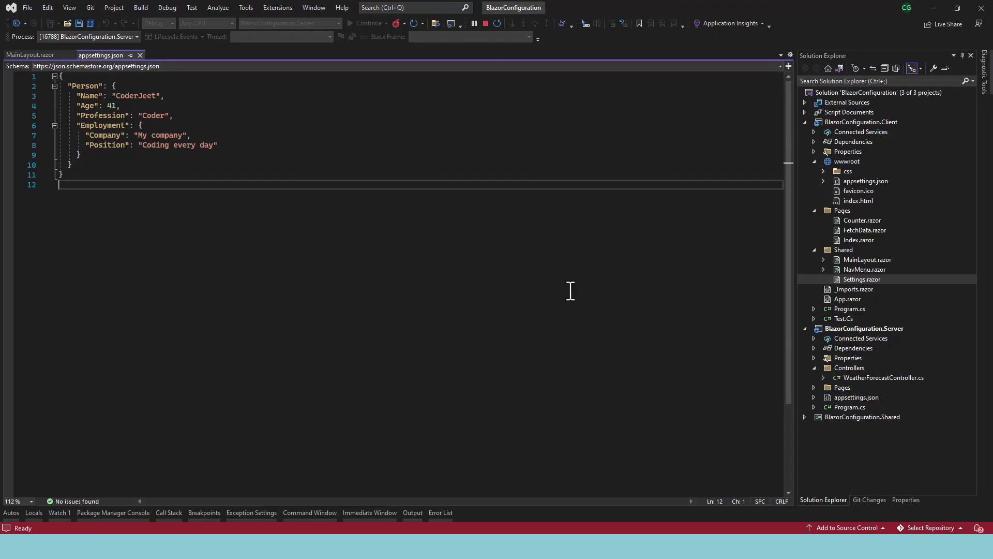
mouse_move(450, 366)
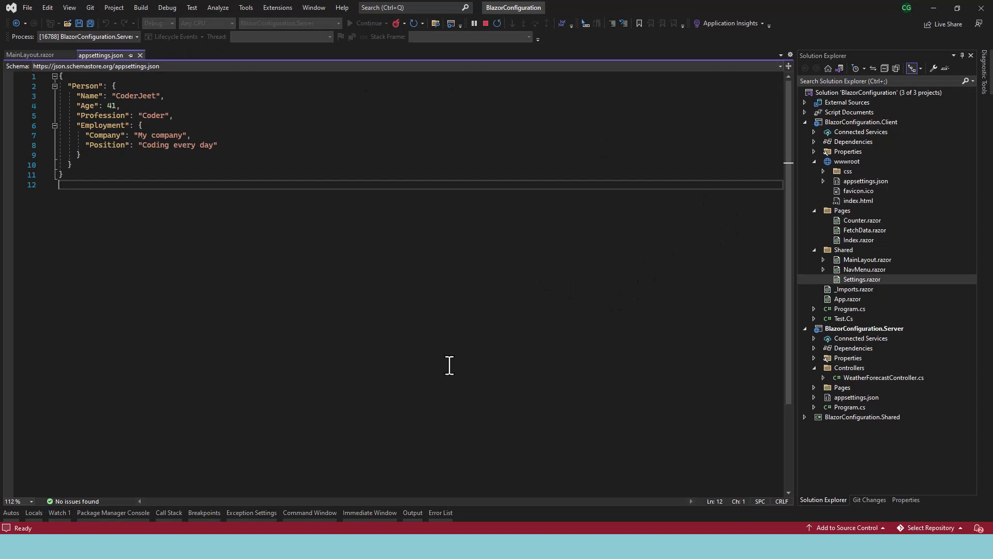
mouse_move(397, 342)
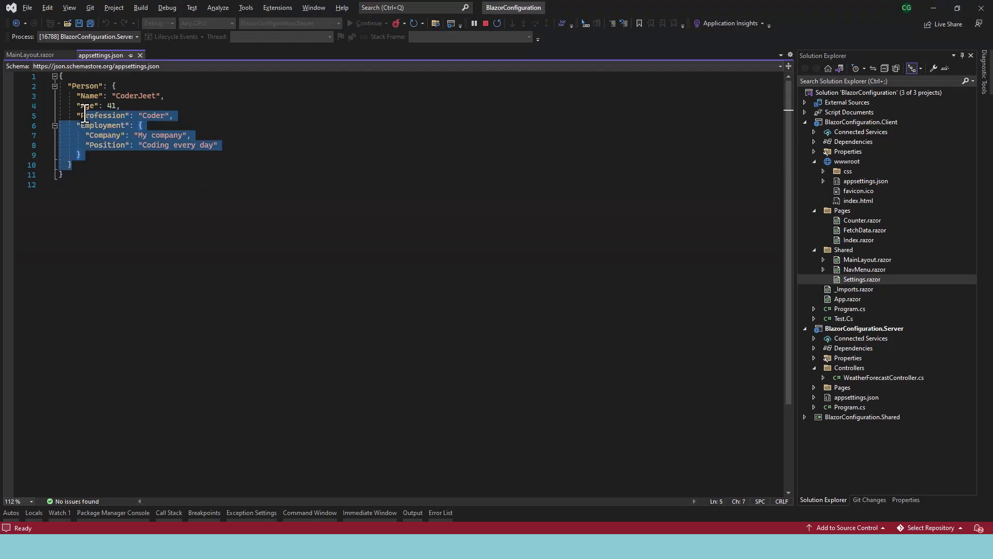
left_click(173, 115)
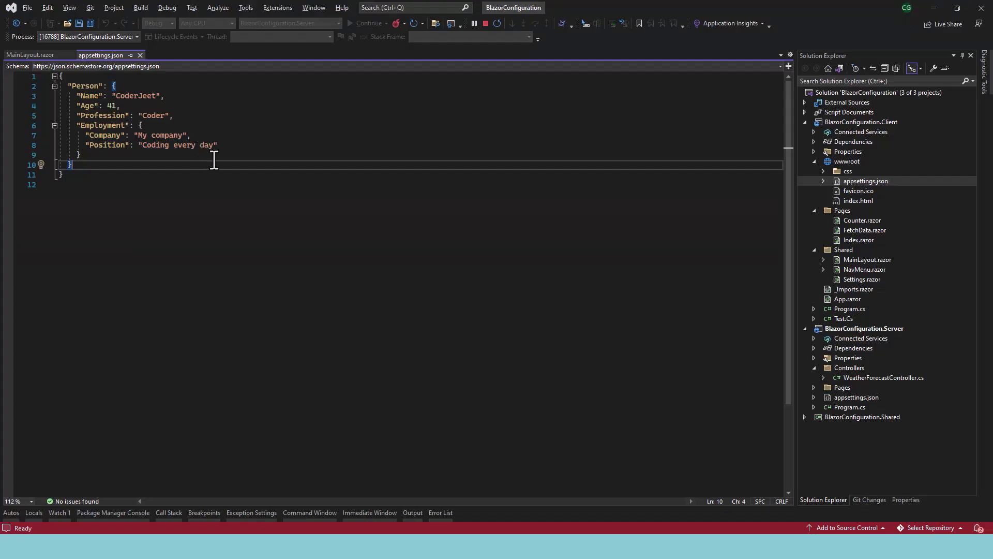
left_click(32, 55)
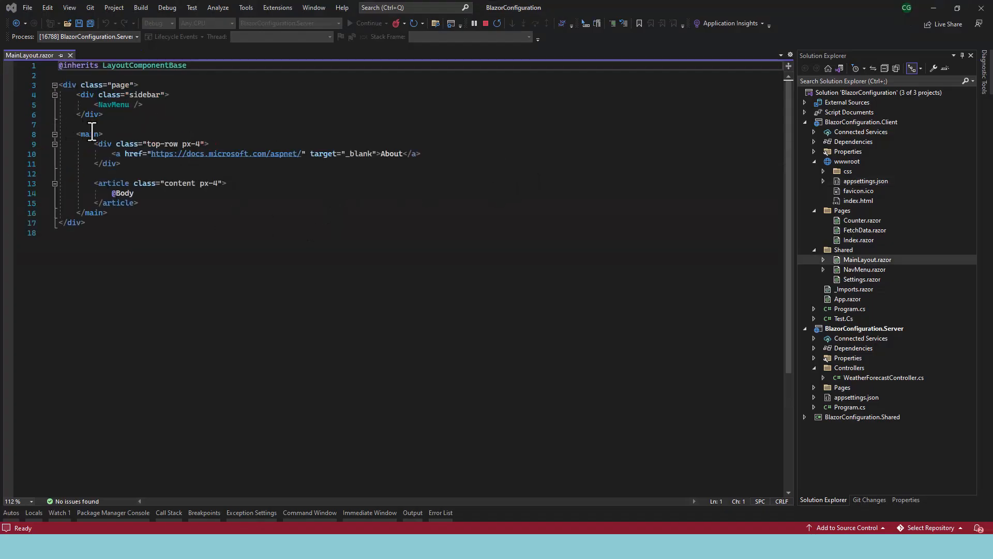
double_click(124, 193)
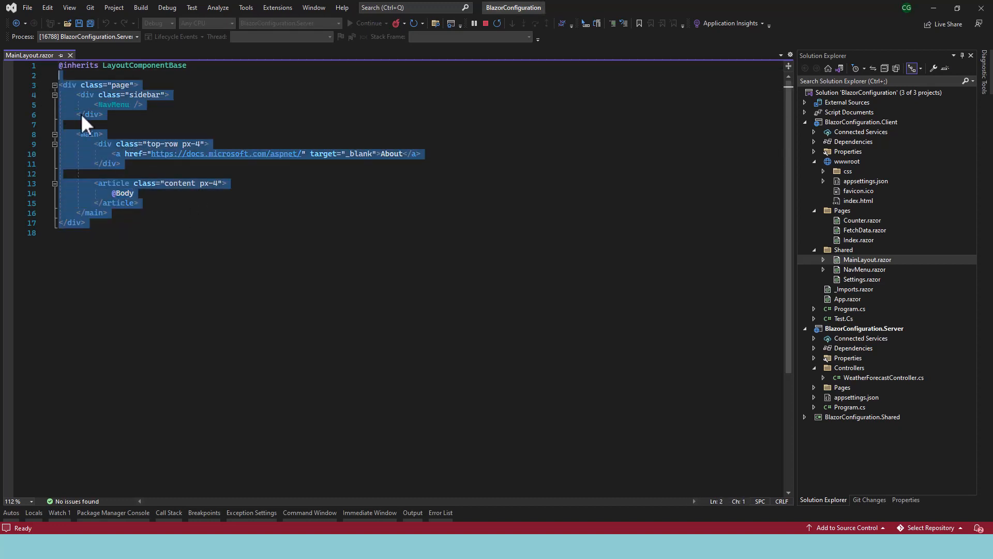
left_click(123, 144)
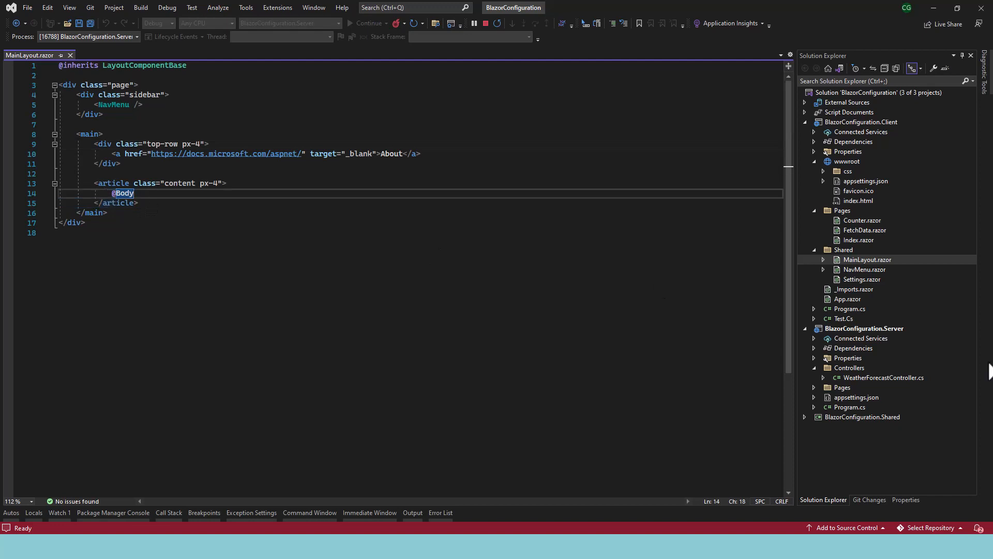
double_click(859, 239)
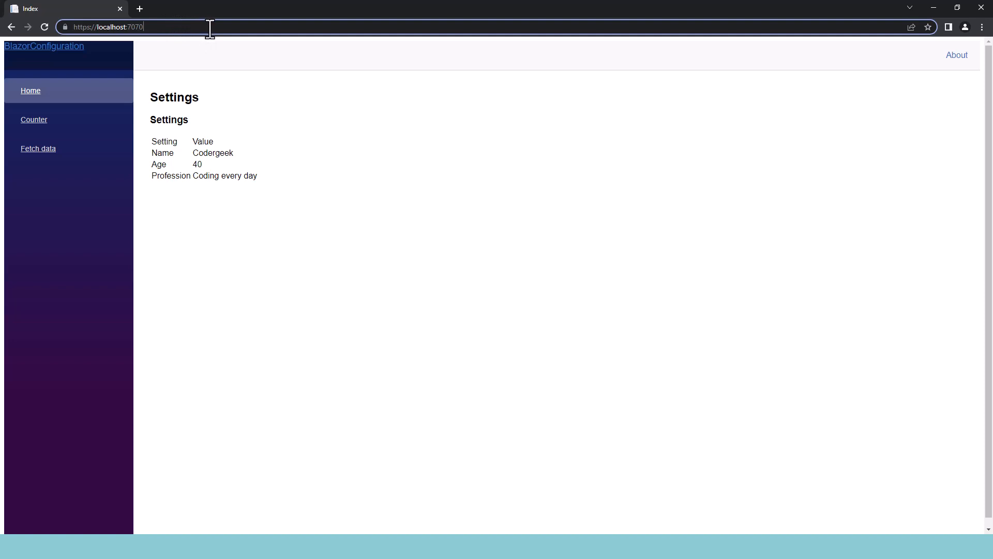
mouse_move(166, 33)
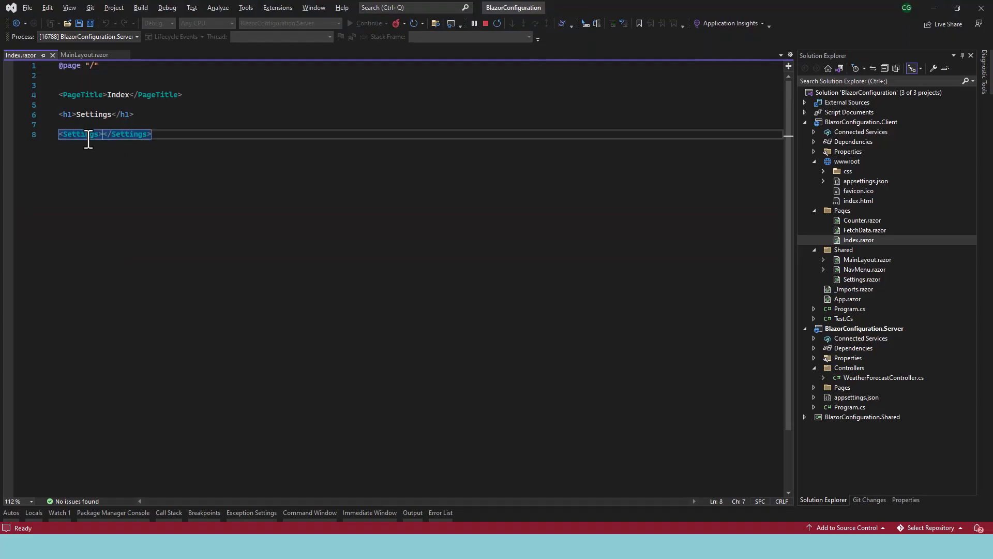
mouse_move(863, 286)
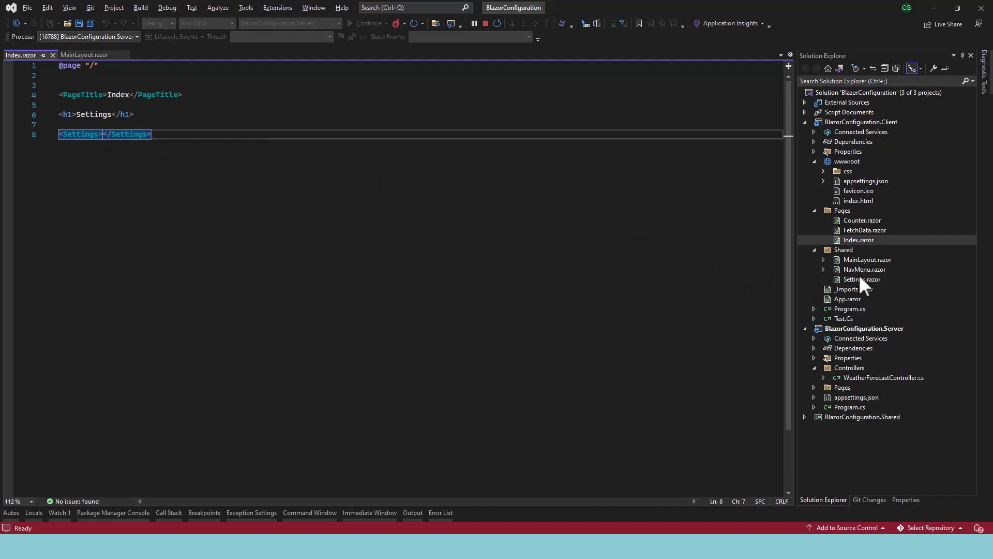
Add ShowAppsMade="true" to the <Settings> tag in Index.razor and save the file.
double_click(862, 279)
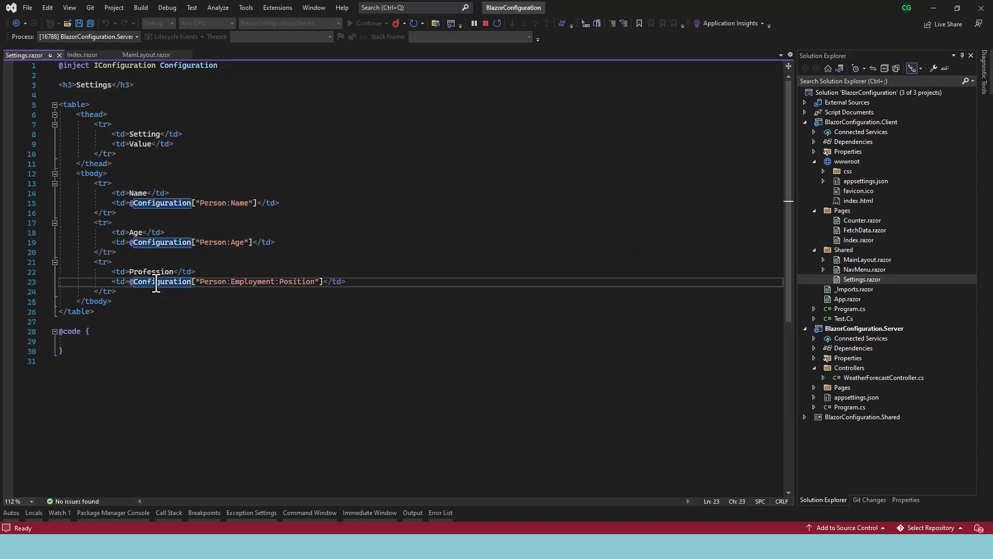
mouse_move(134, 301)
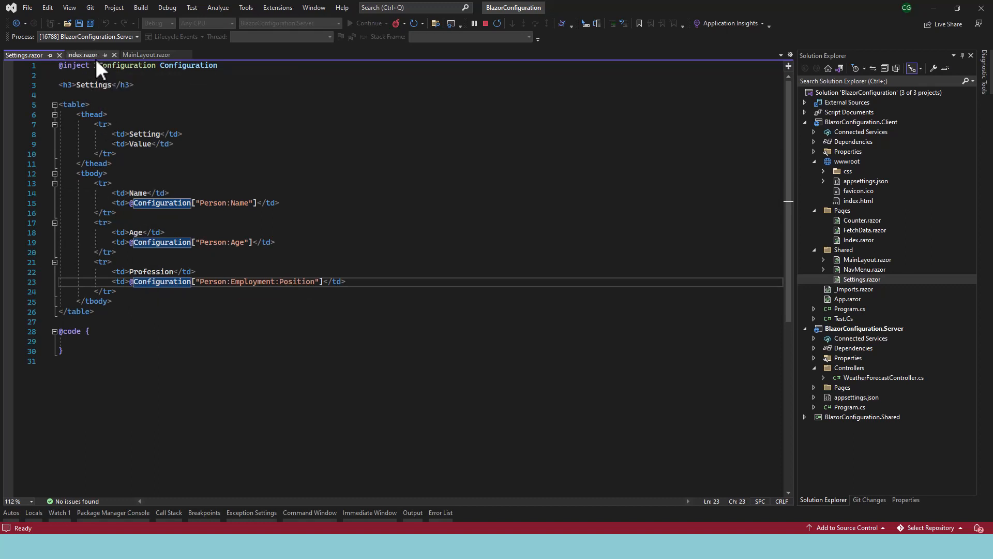
left_click(82, 55)
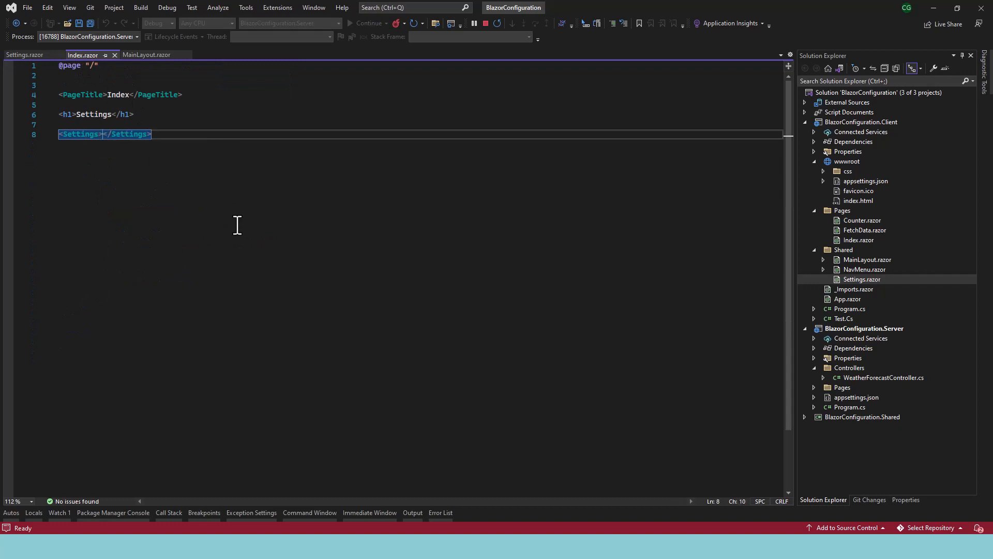
type("ShowA")
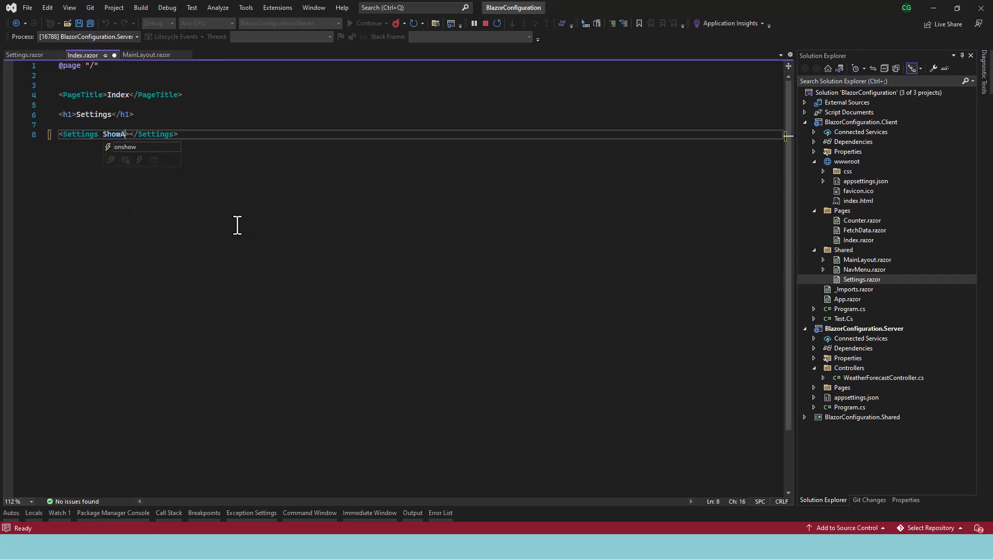
type("ppsMade=")
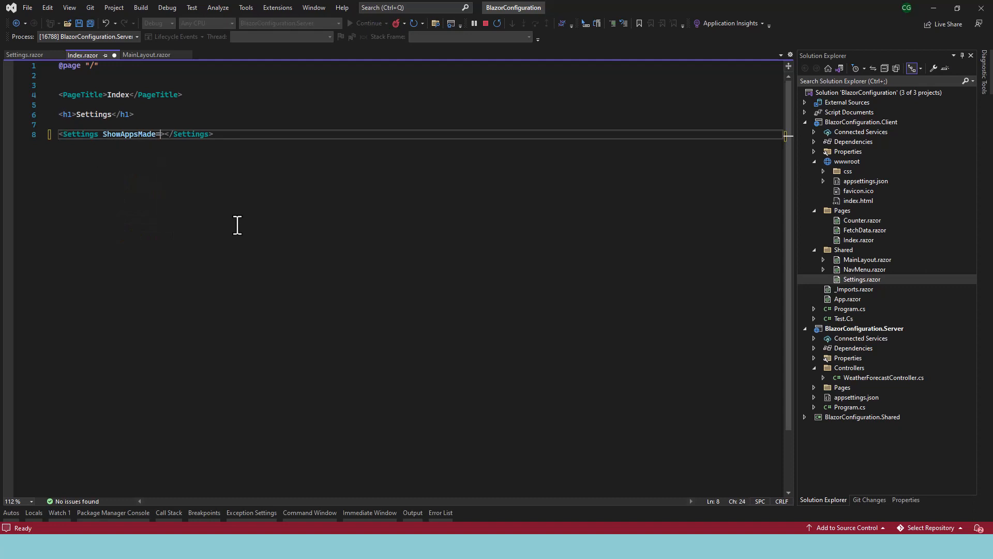
type("\"true\"")
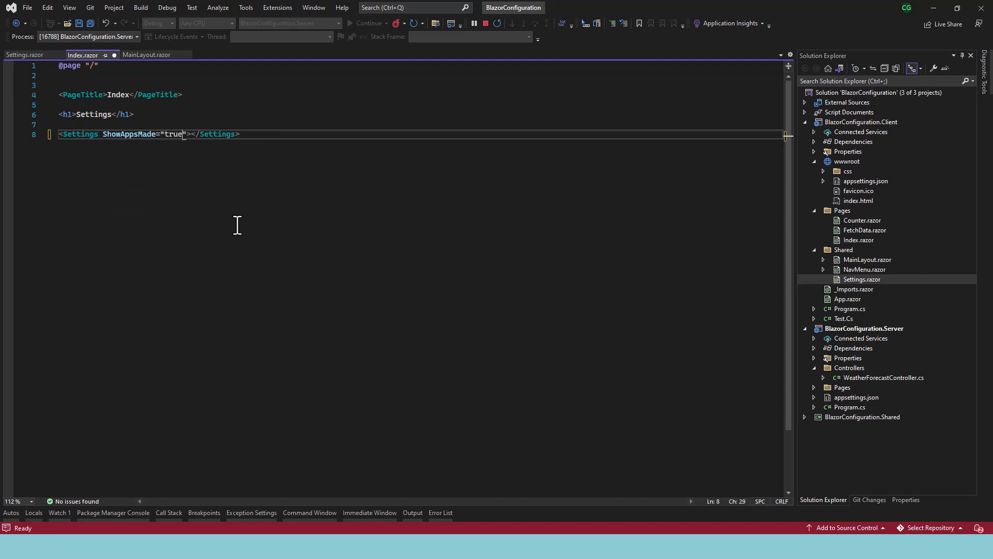
key("ctrl+s")
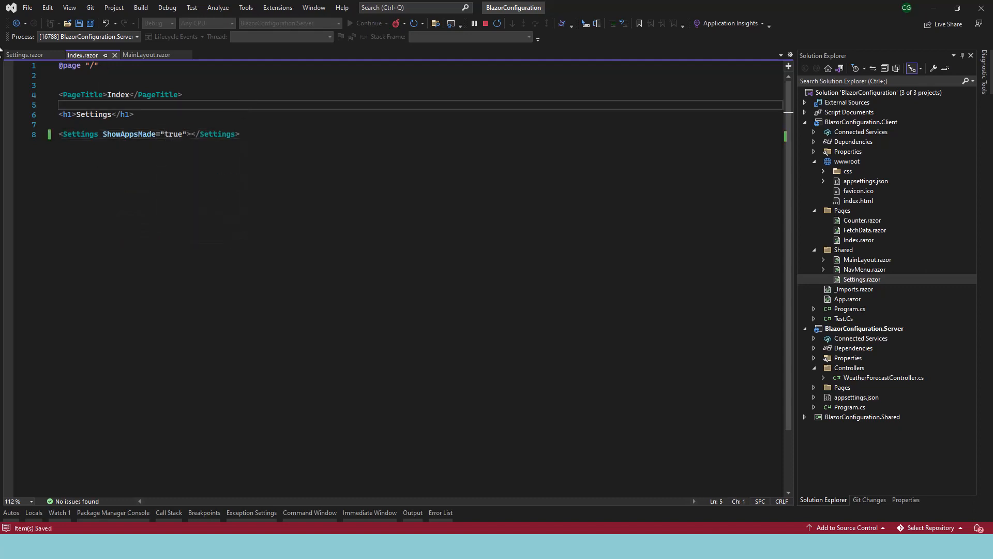
left_click(24, 55)
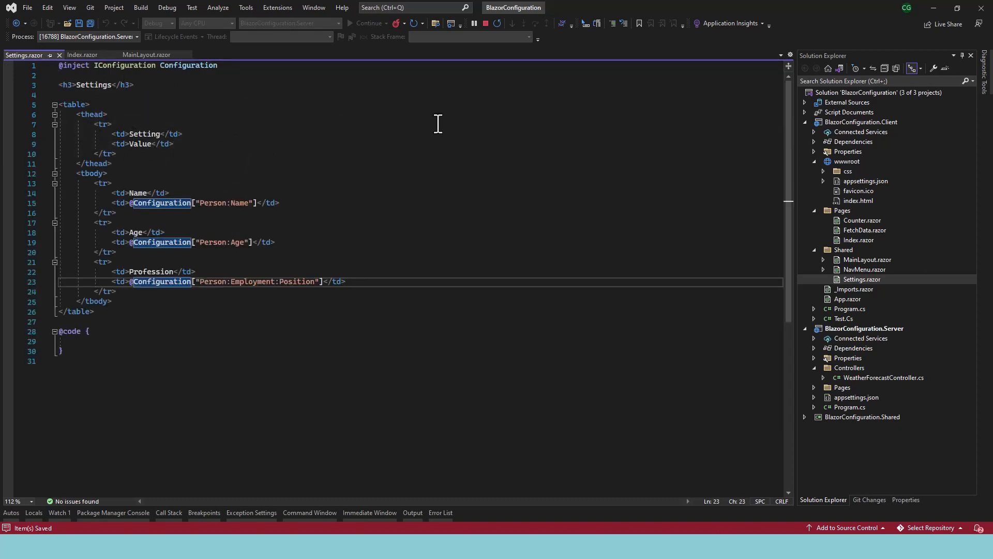
mouse_move(851, 289)
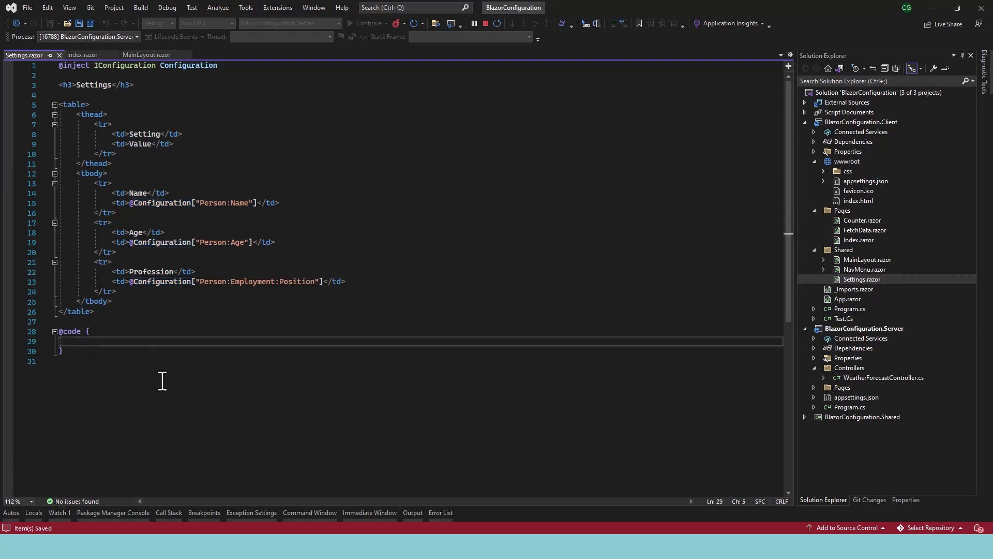
mouse_move(758, 393)
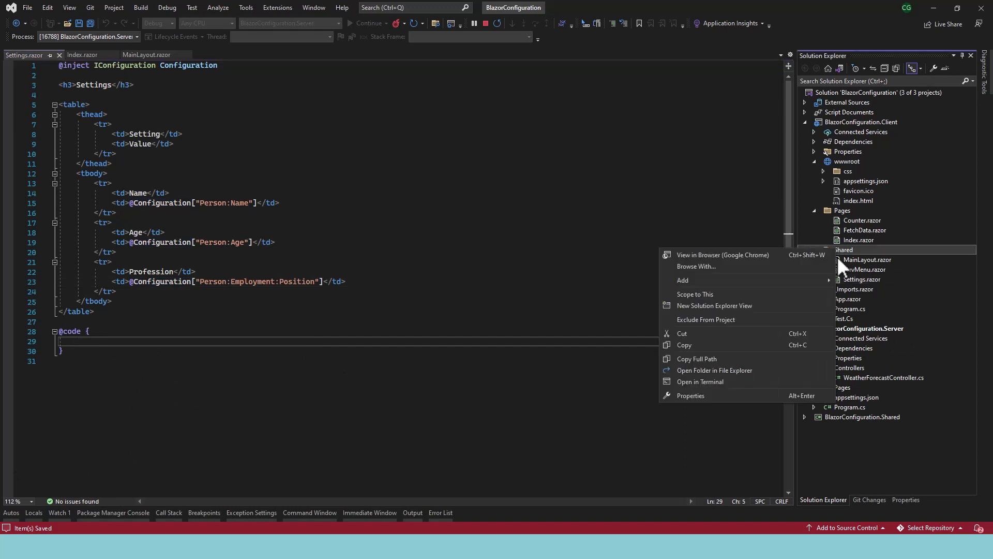
mouse_move(683, 280)
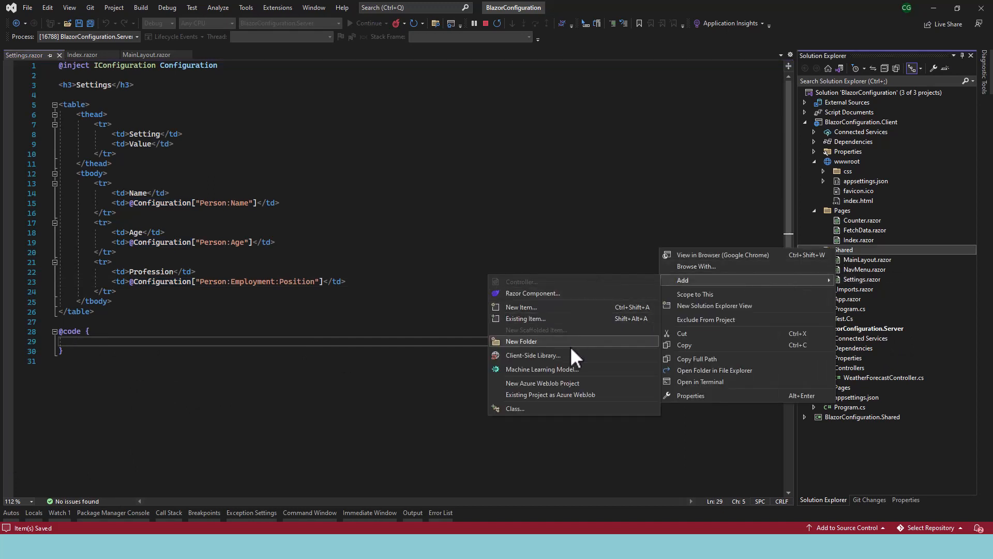
mouse_move(573, 407)
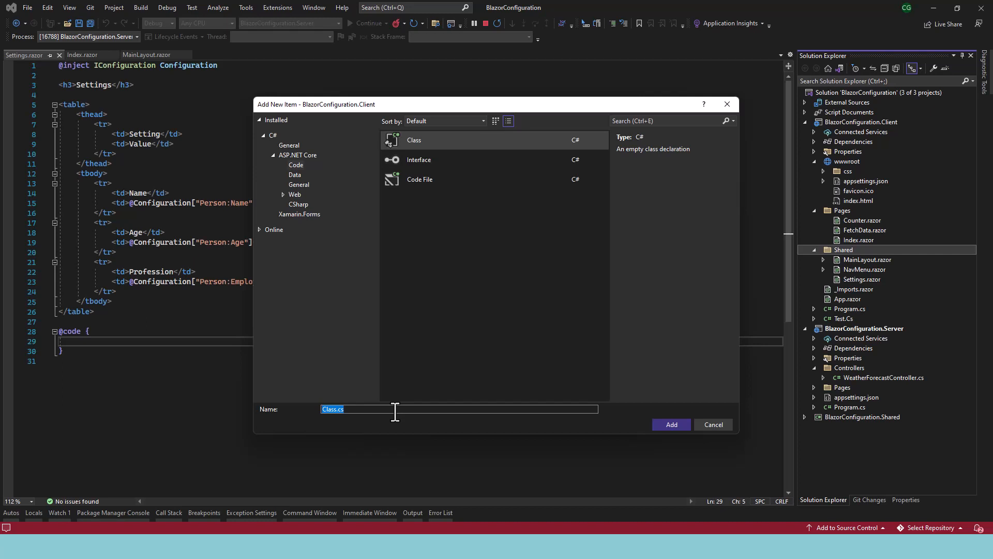
Name the new Shared folder class item Settings.razor.cs.
type("Settings.razor")
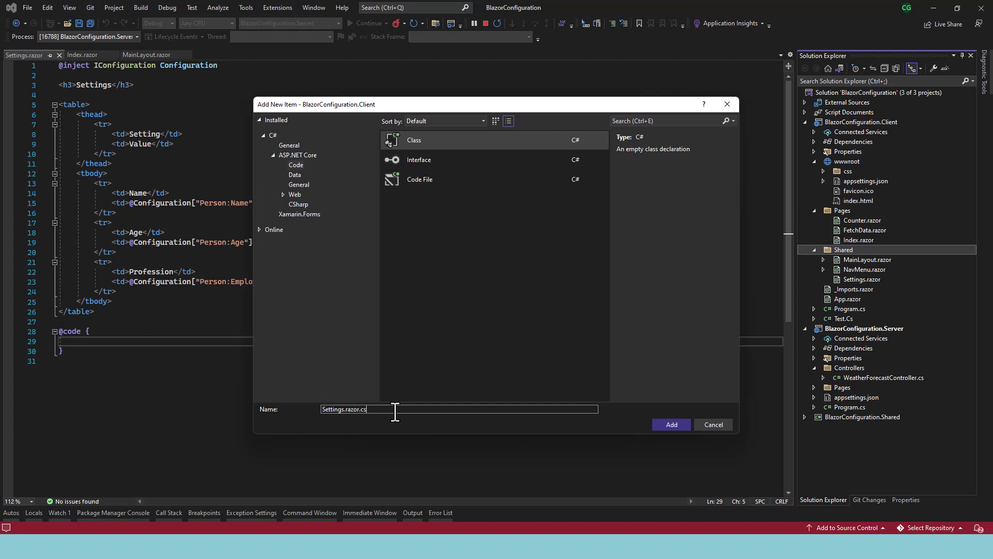
Create Settings.razor.cs and make the Settings class an empty public partial class.
left_click(671, 425)
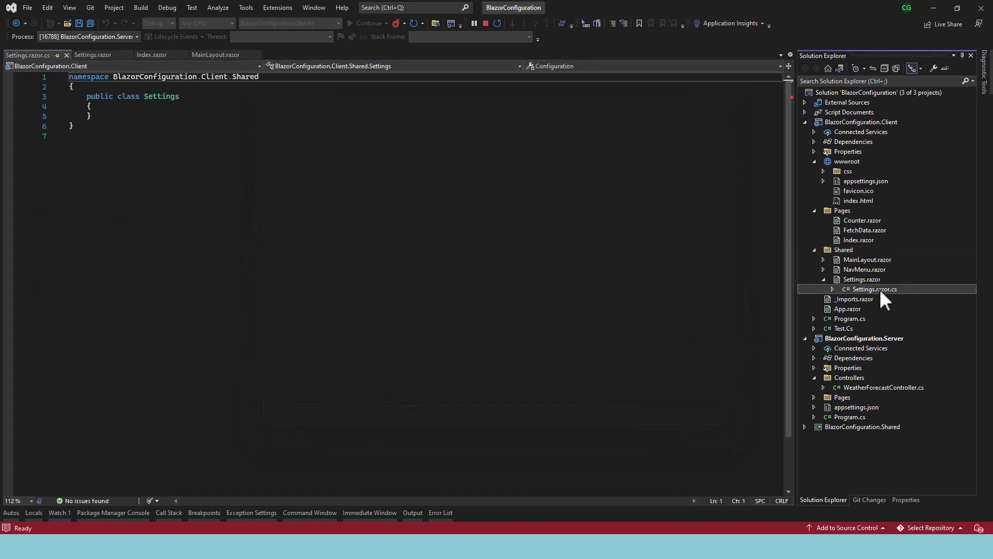
left_click(119, 95)
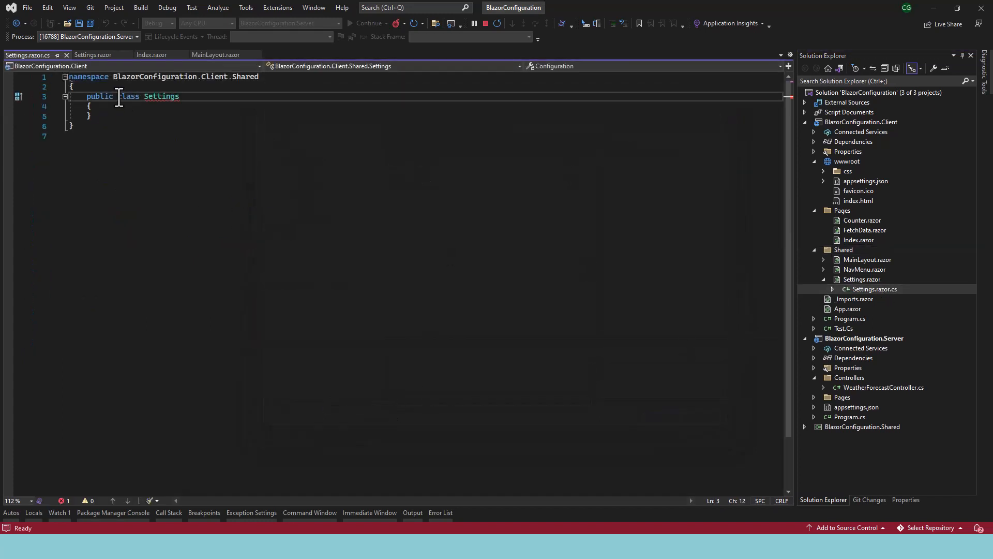
type("partial")
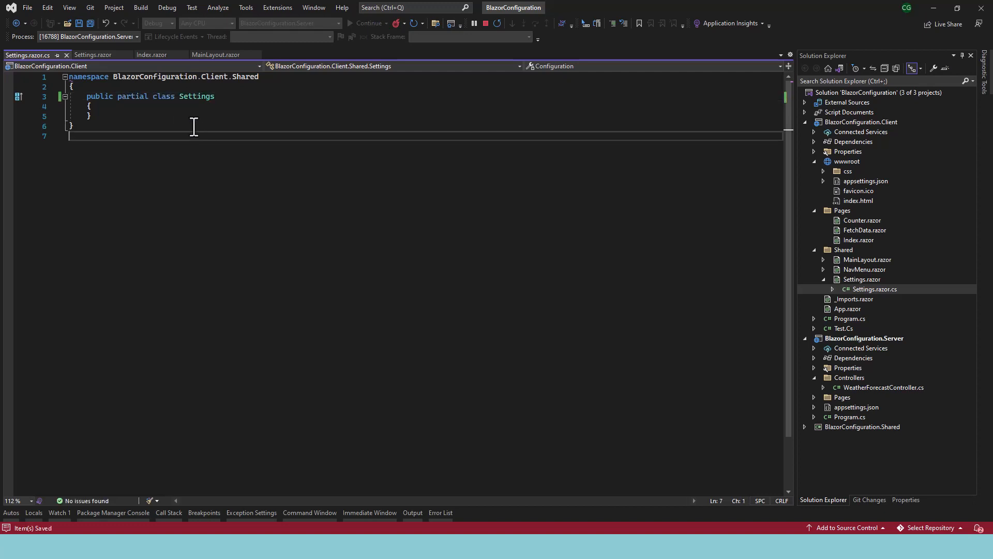
key("enter")
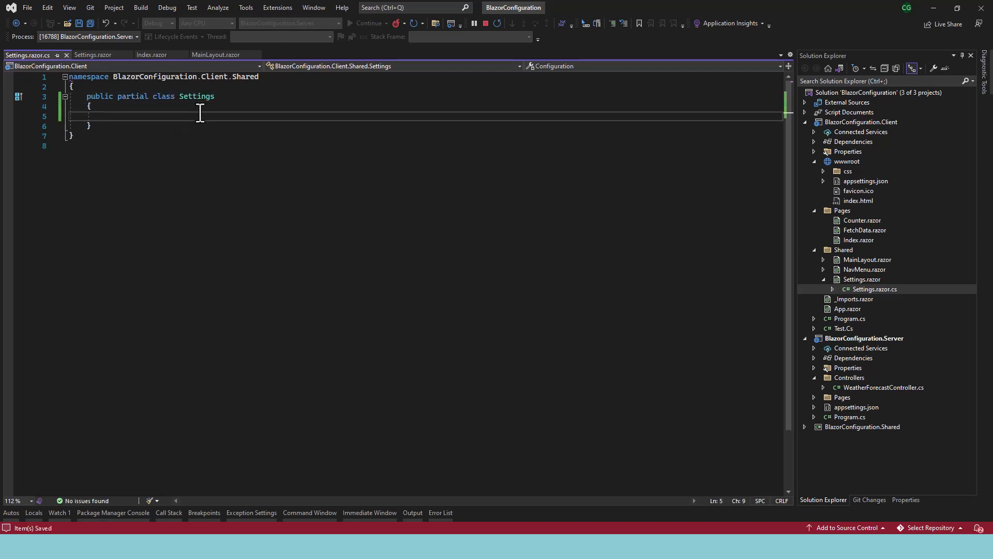
left_click(93, 55)
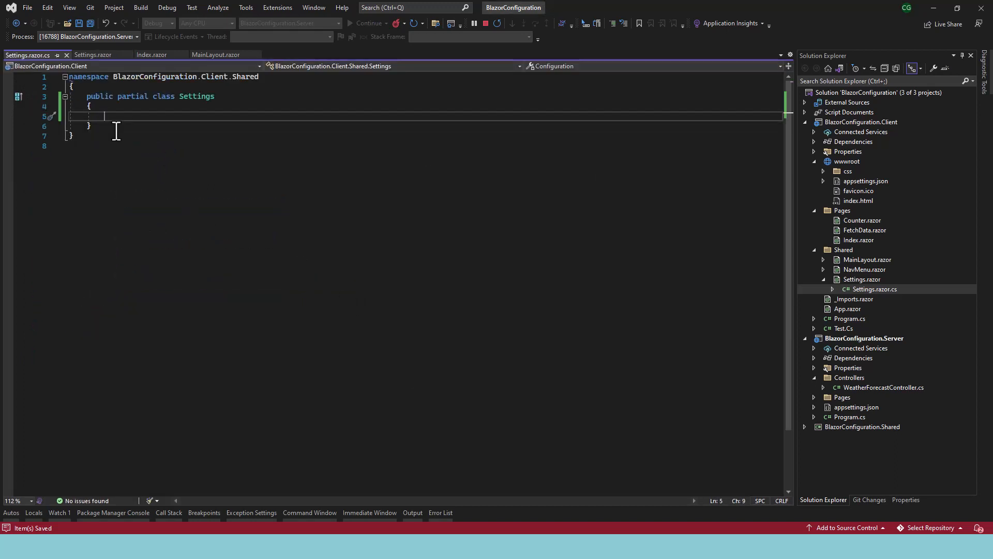
left_click(92, 54)
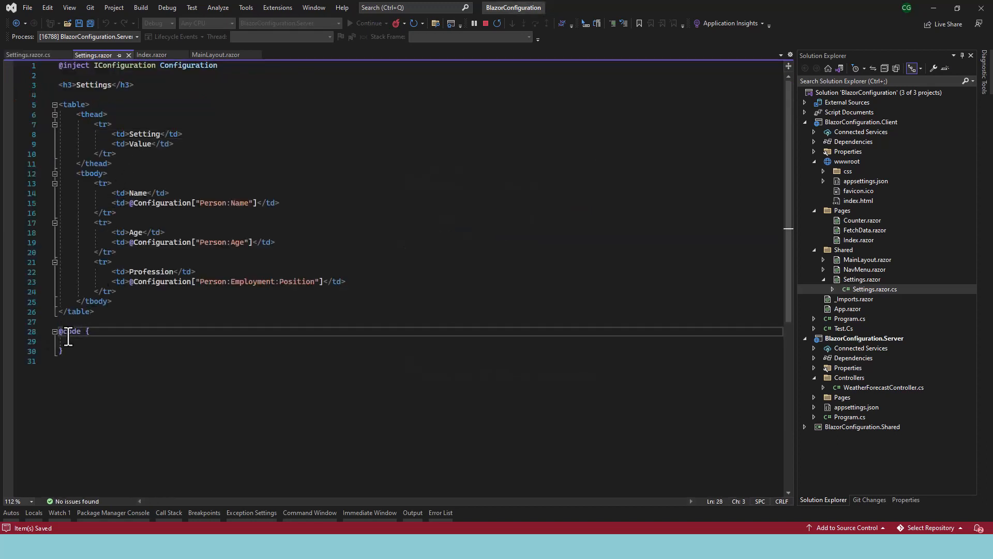
left_click_drag(89, 331, 58, 349)
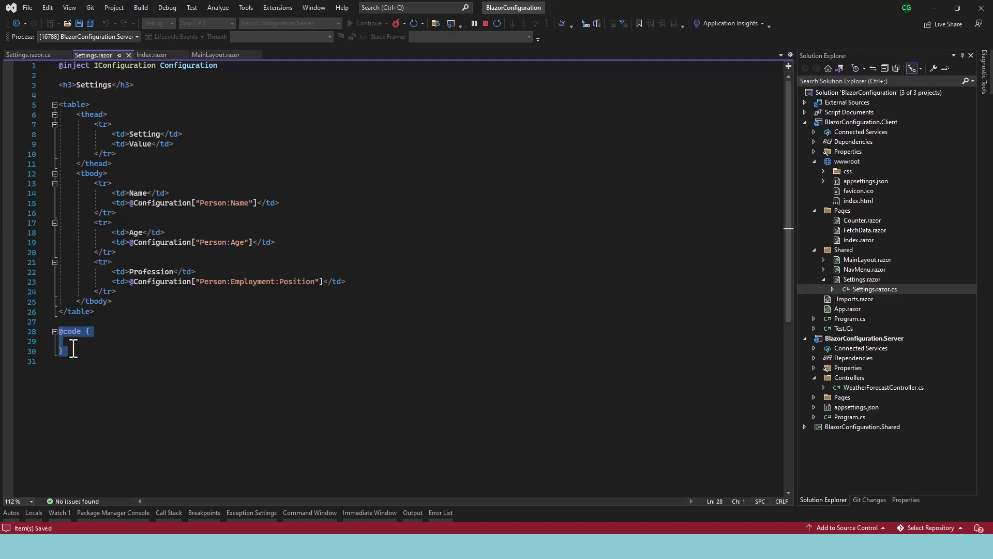
left_click(29, 55)
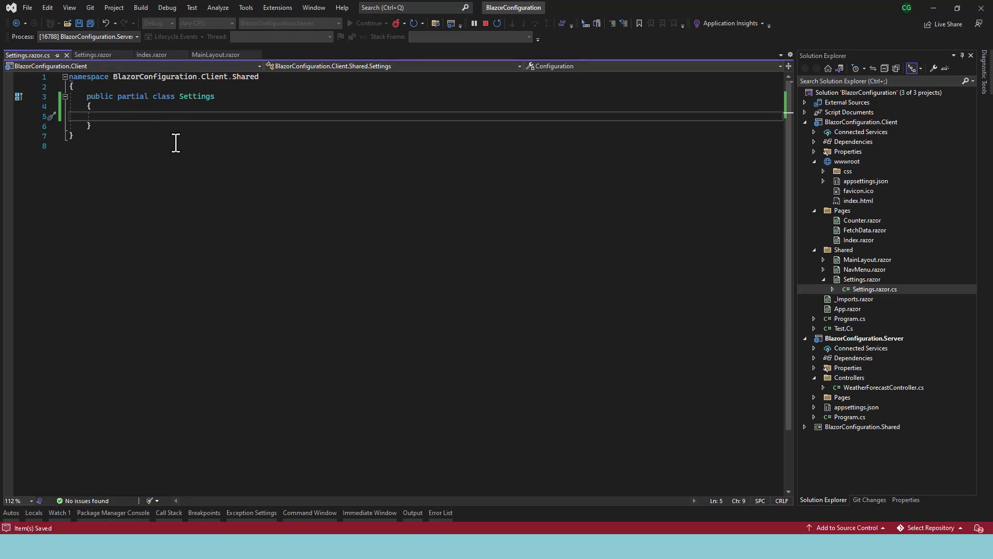
Declare a public bool ShowAppsMade { get; set; } property in the Settings class.
type("public")
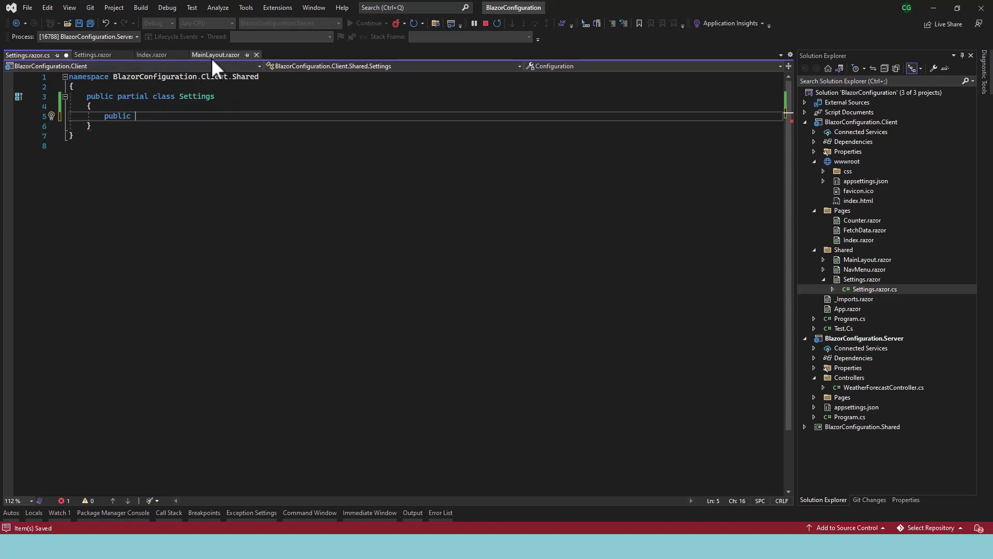
left_click(151, 55)
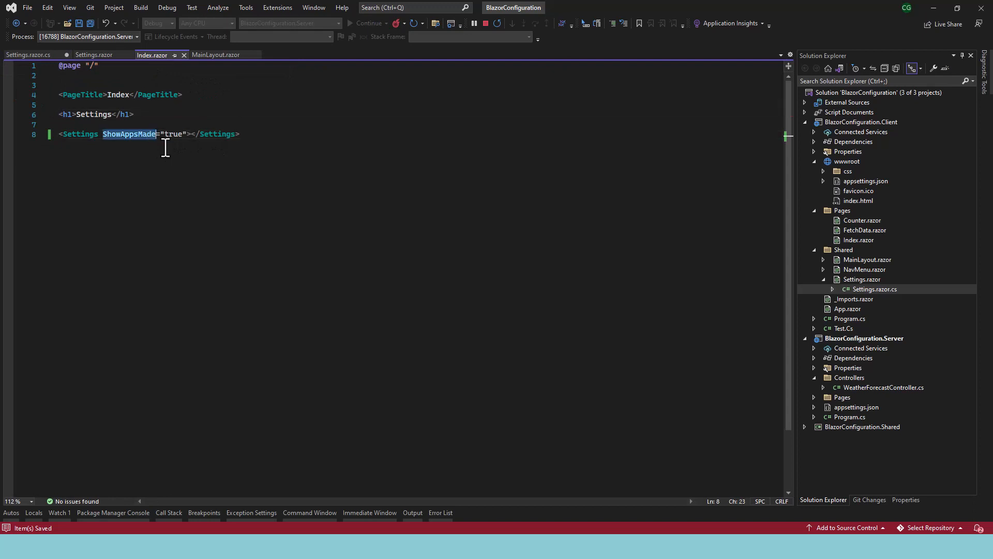
left_click(29, 55)
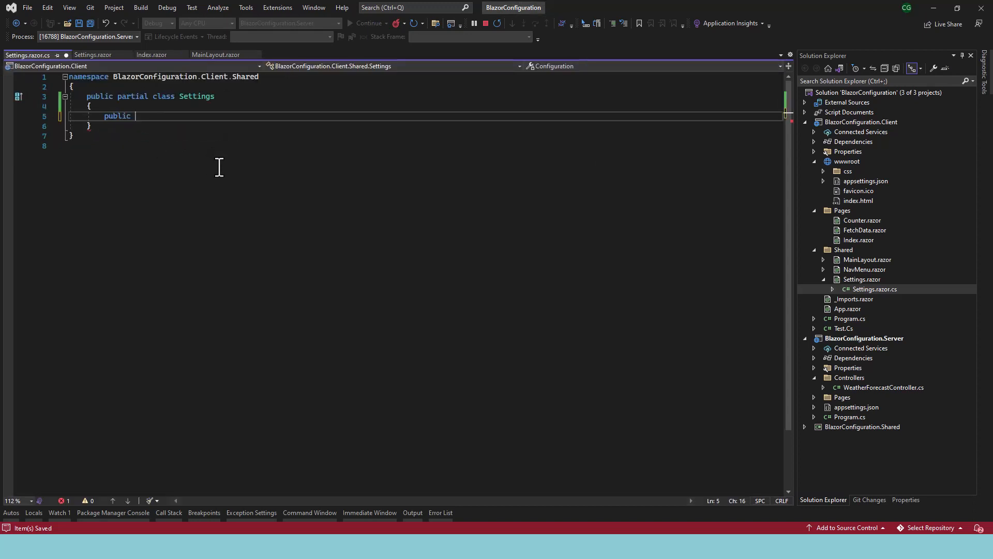
type("bool")
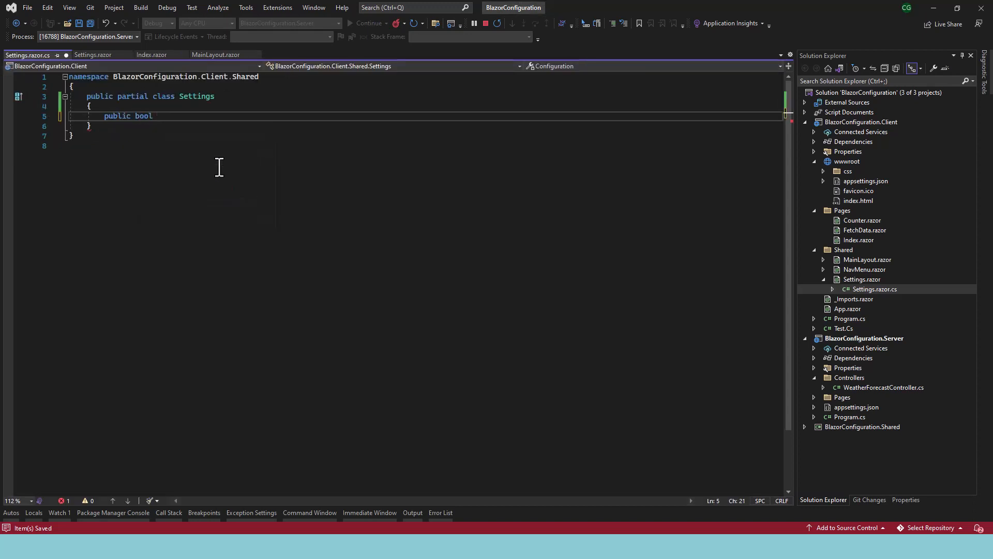
type("ShowAppsMade { ge")
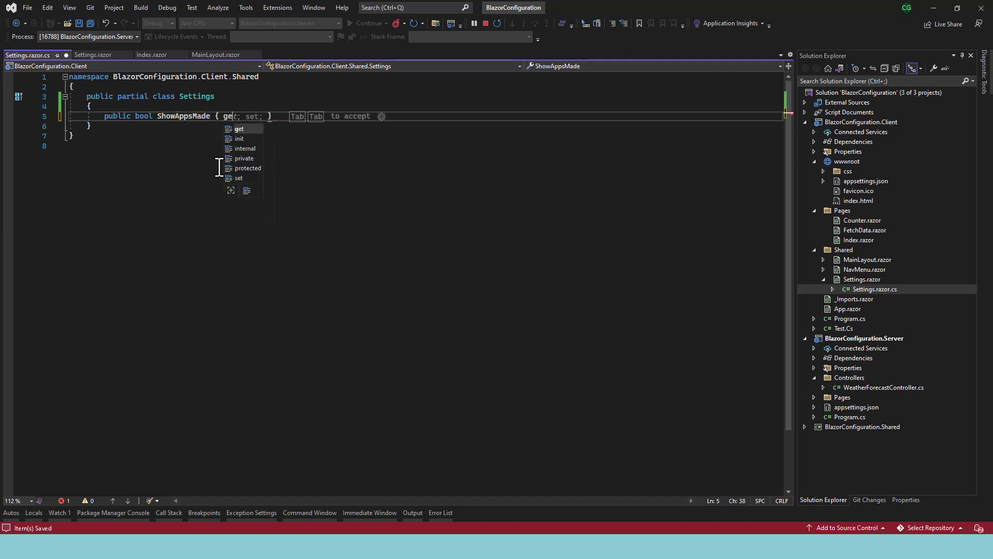
key("Tab")
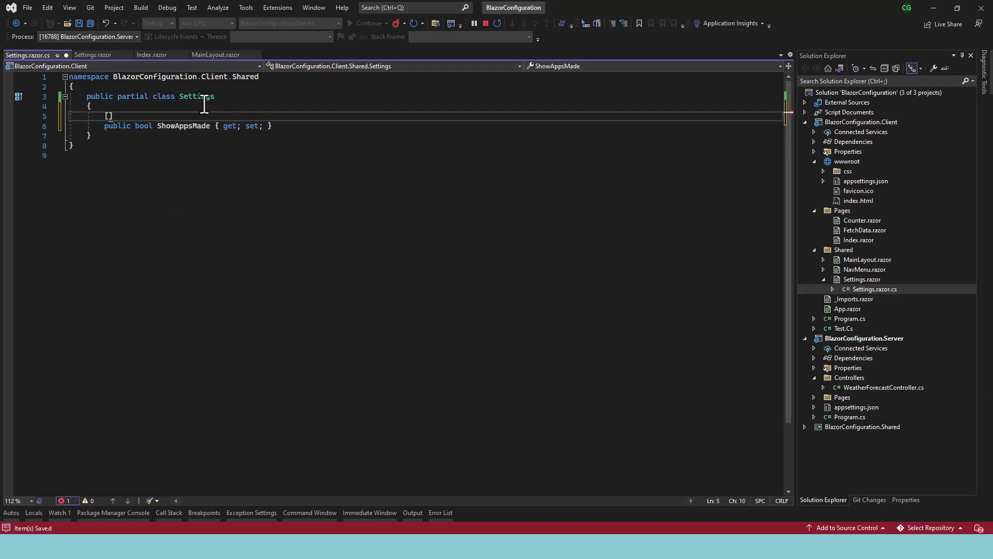
Mark ShowAppsMade with [Parameter] and import Microsoft.AspNetCore.Components via Quick Actions.
type("p")
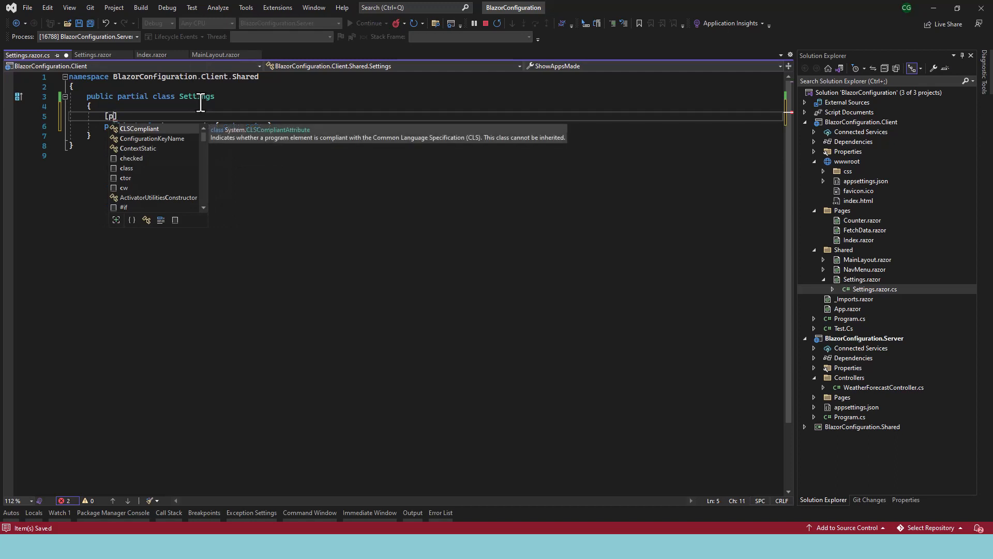
type("aramater")
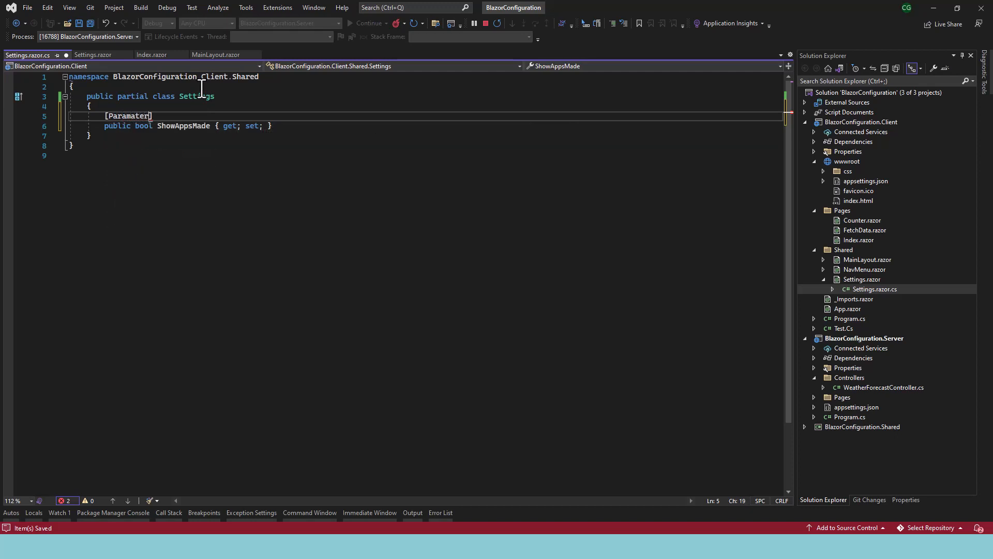
mouse_move(129, 116)
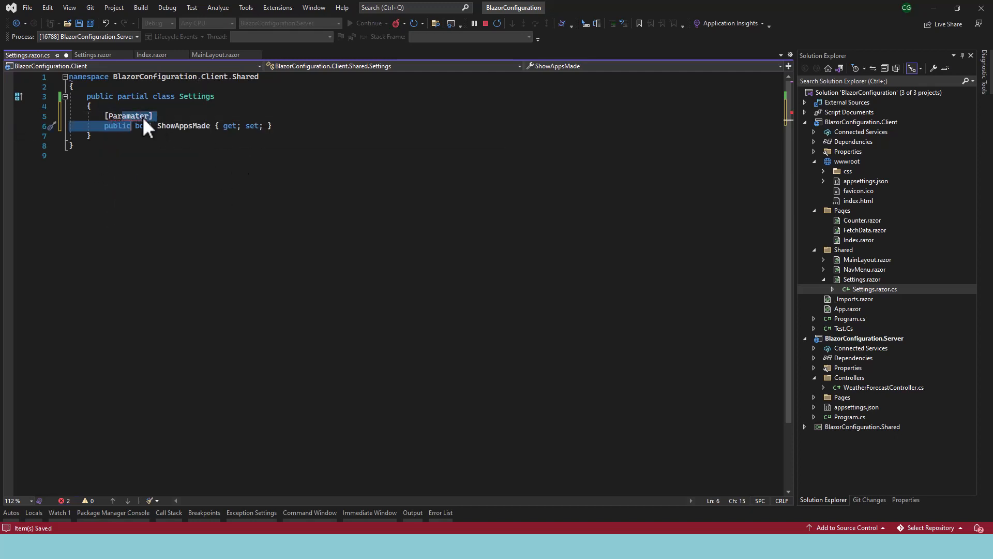
mouse_move(128, 116)
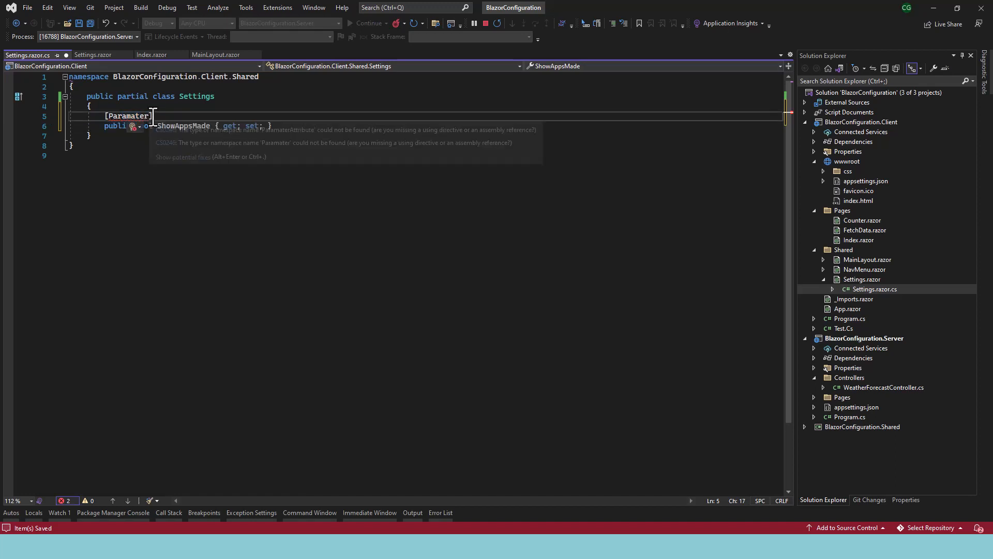
left_click(132, 126)
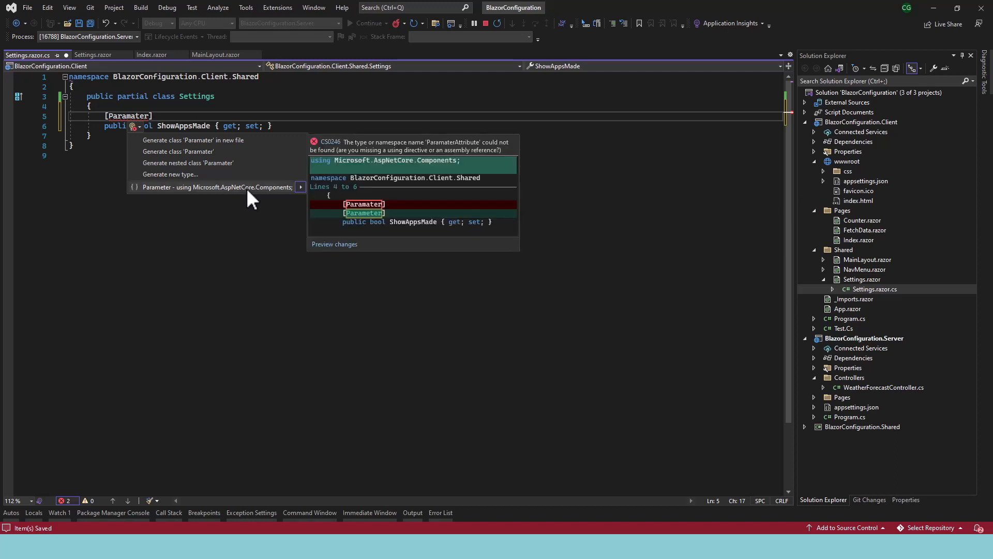
left_click(217, 186)
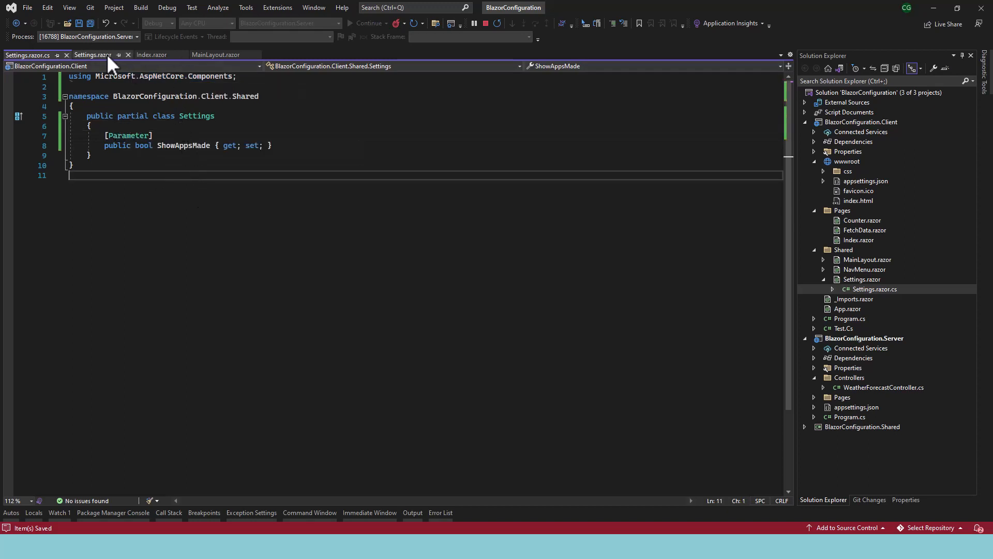
Add an Apps Made / Dozens row after the Profession row in Settings.razor.
left_click(93, 55)
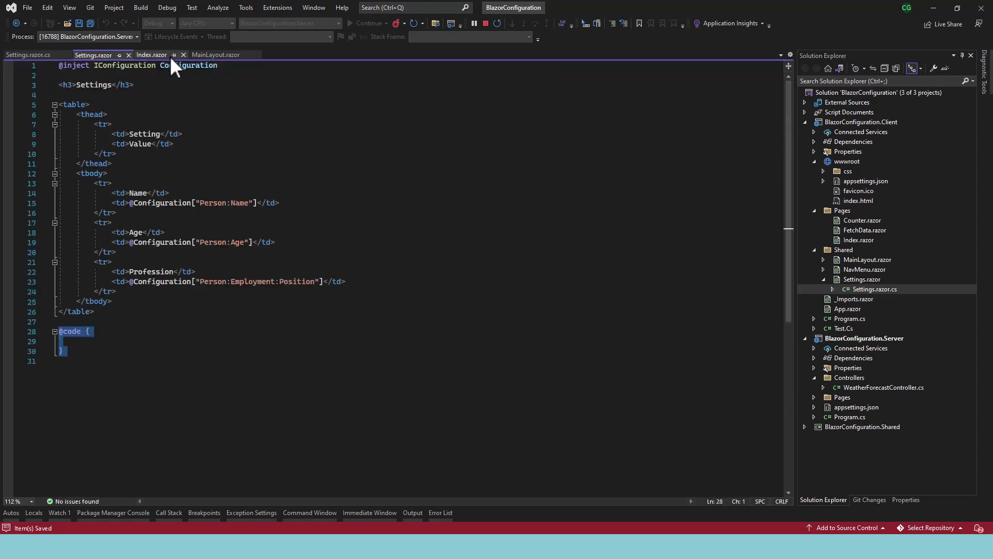
left_click(151, 55)
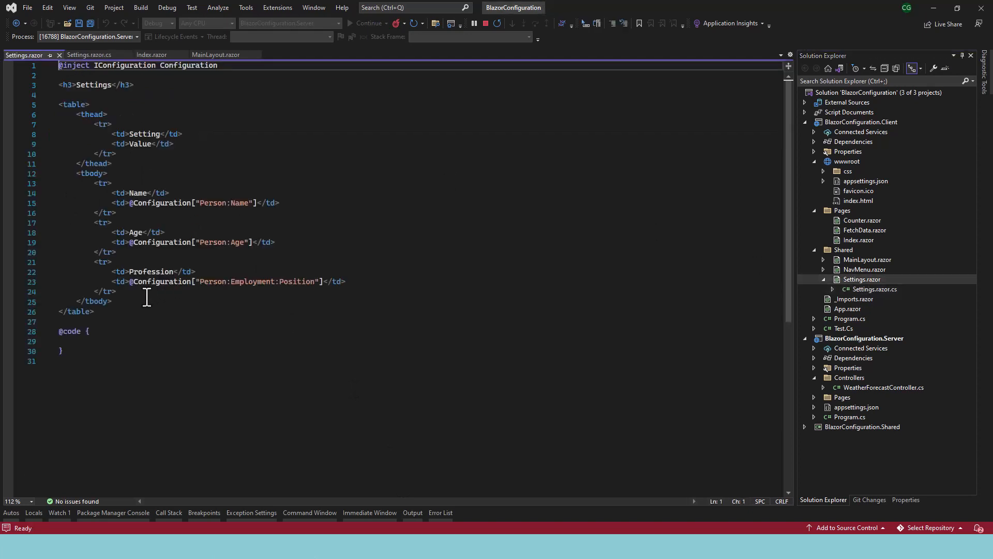
key("enter")
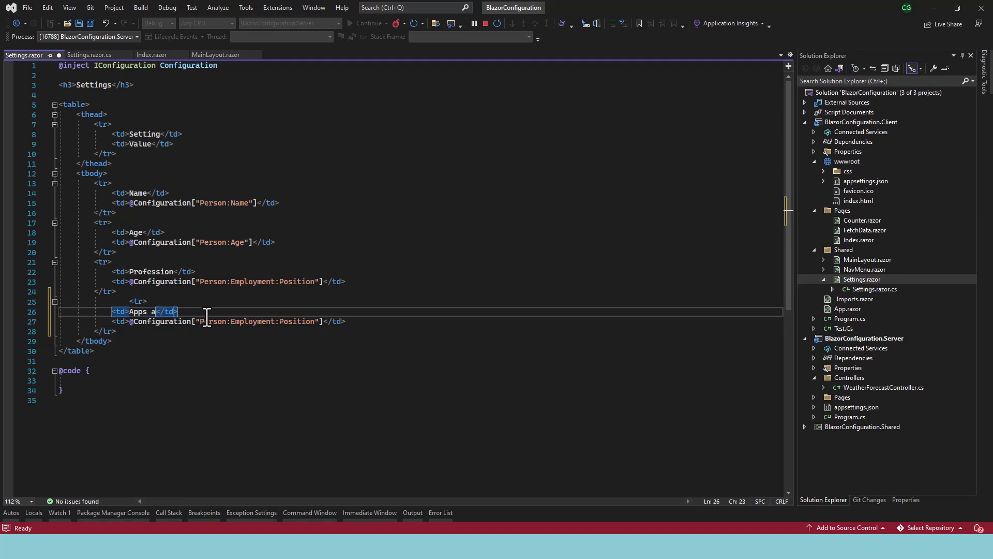
type("Made")
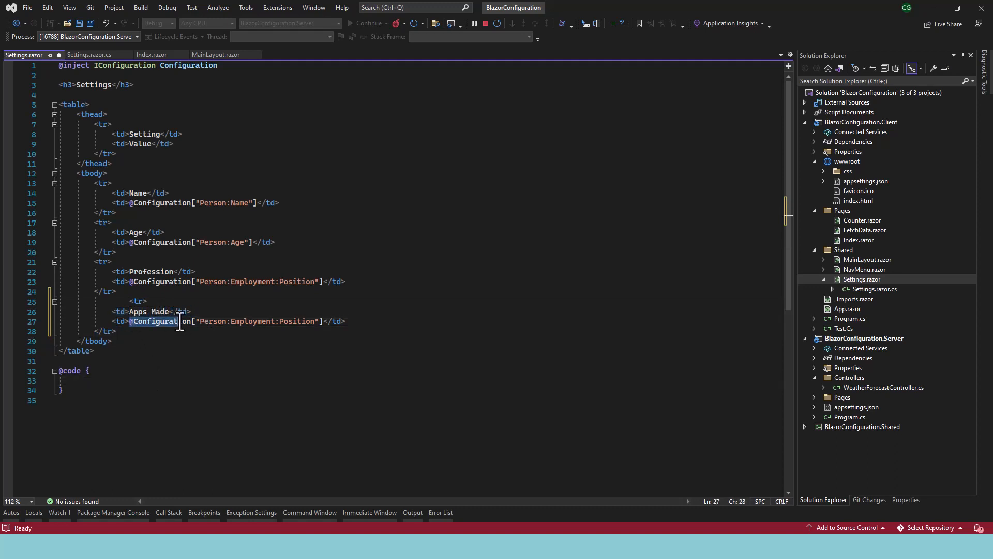
type("Dozens</td>")
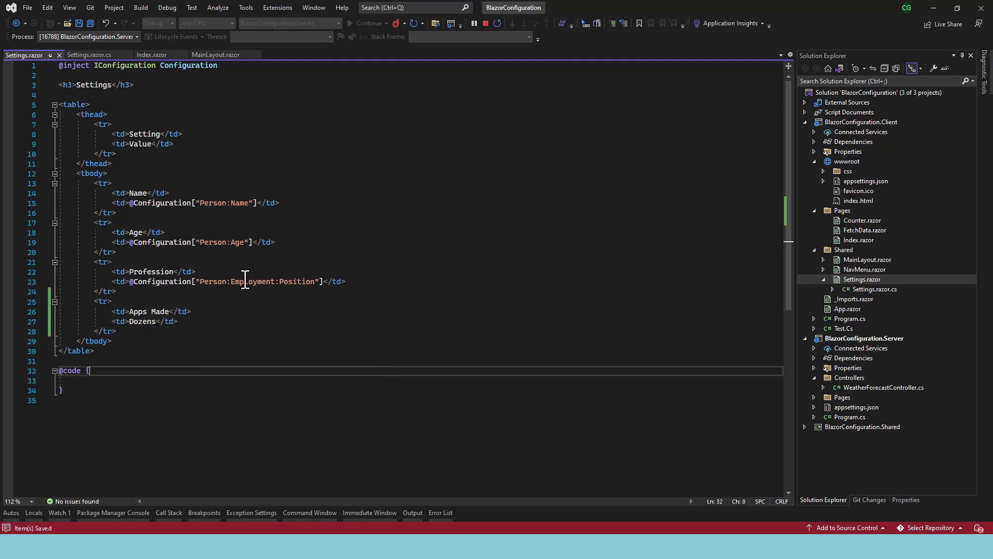
left_click(152, 55)
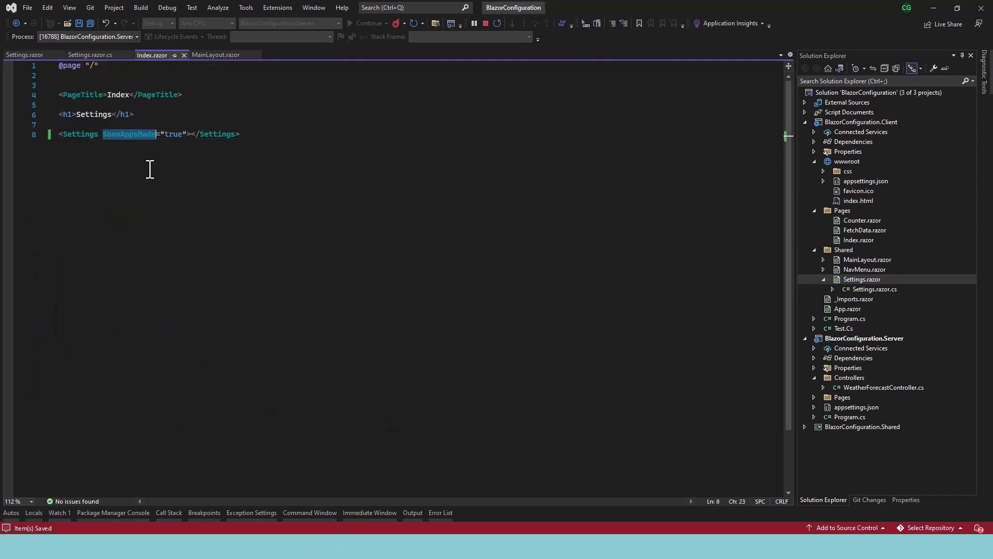
left_click(24, 55)
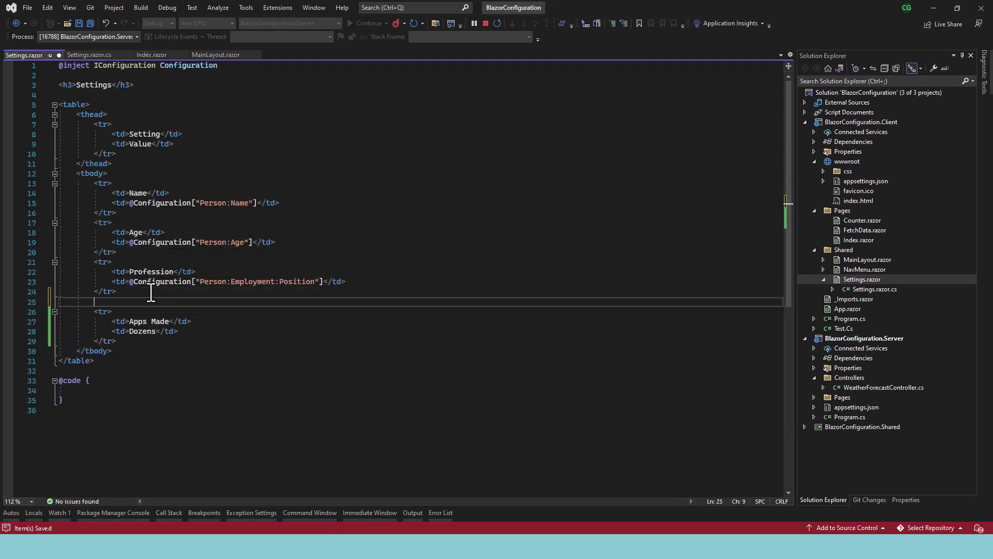
type("@if")
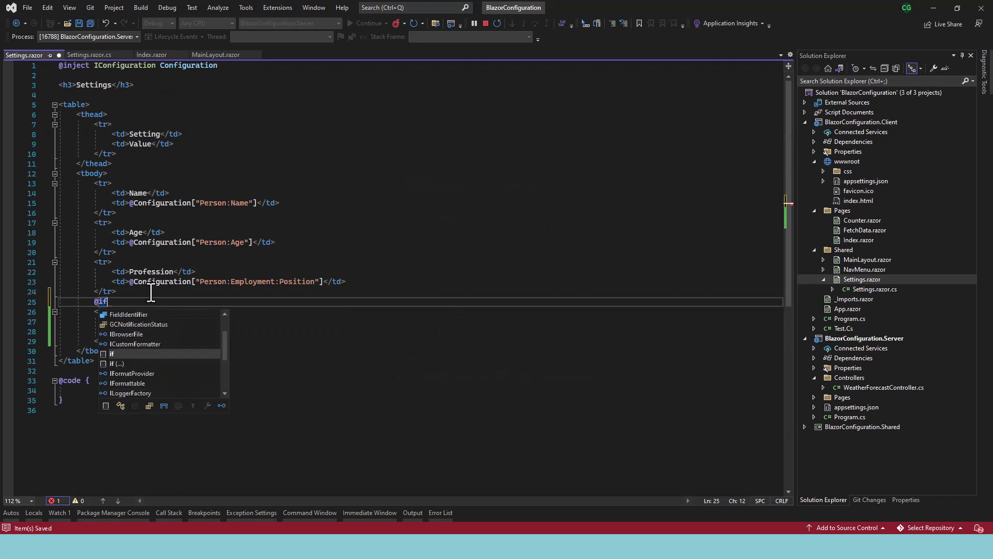
type("(ShowAppsMade")
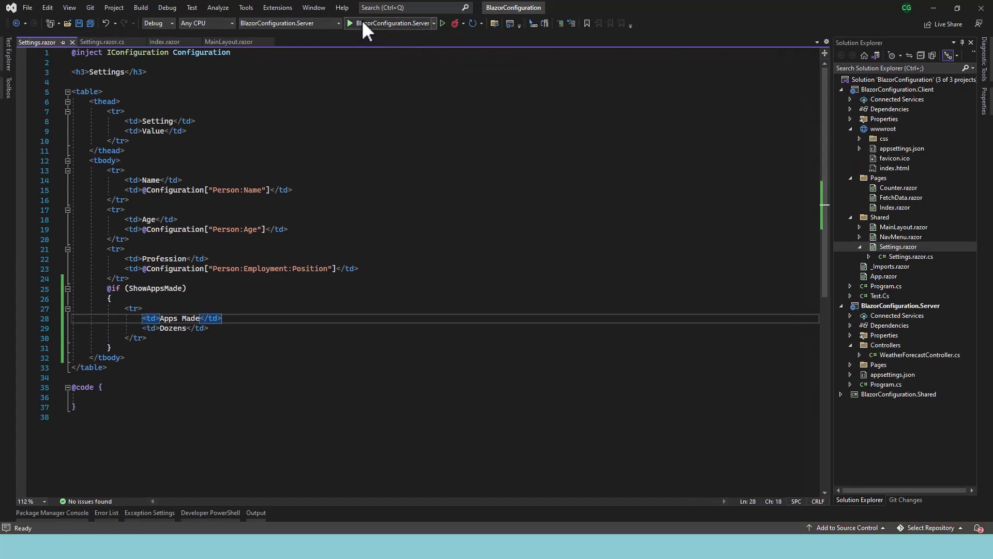
Run BlazorConfiguration.Server under the debugger and show the ShowAppsMade parameter in Settings.razor.cs.
left_click(348, 23)
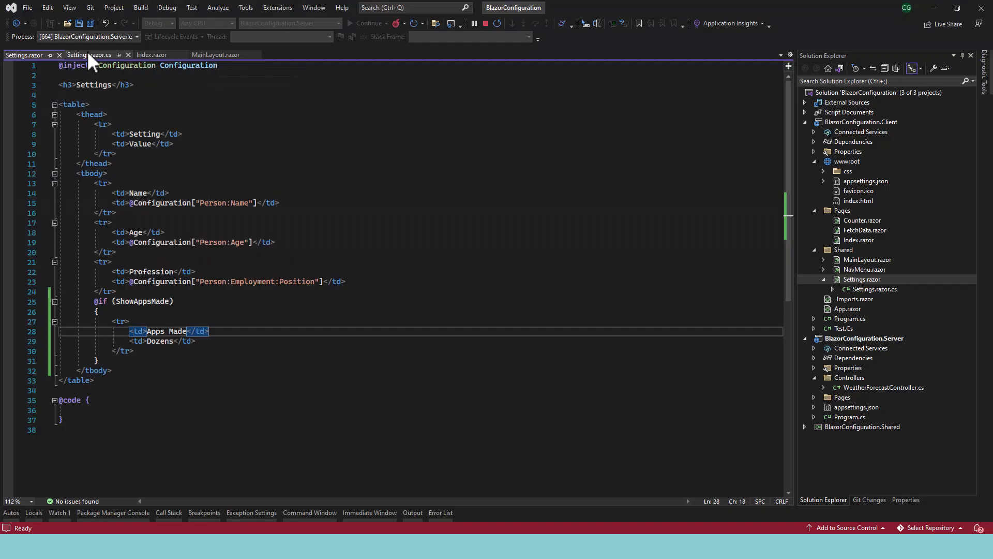
left_click(151, 55)
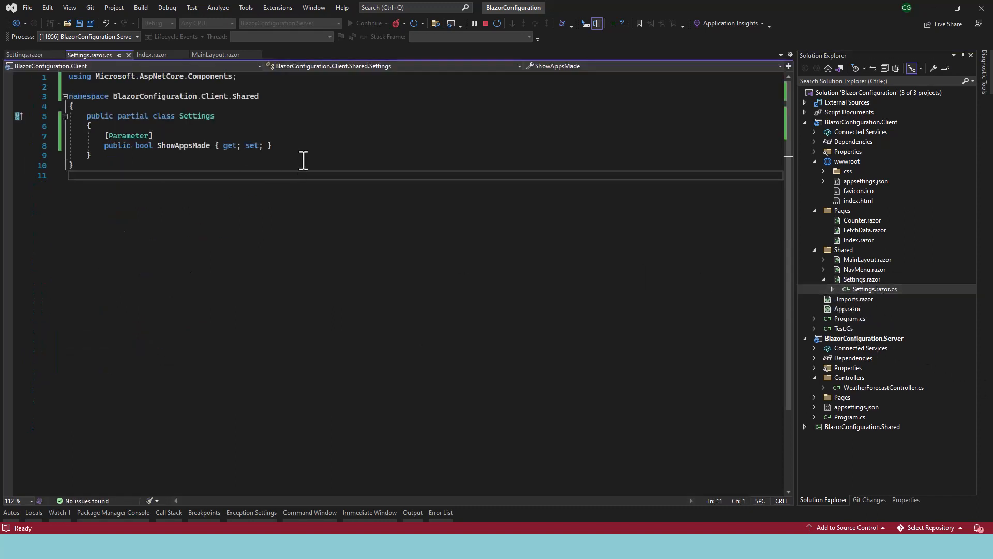
left_click(272, 145)
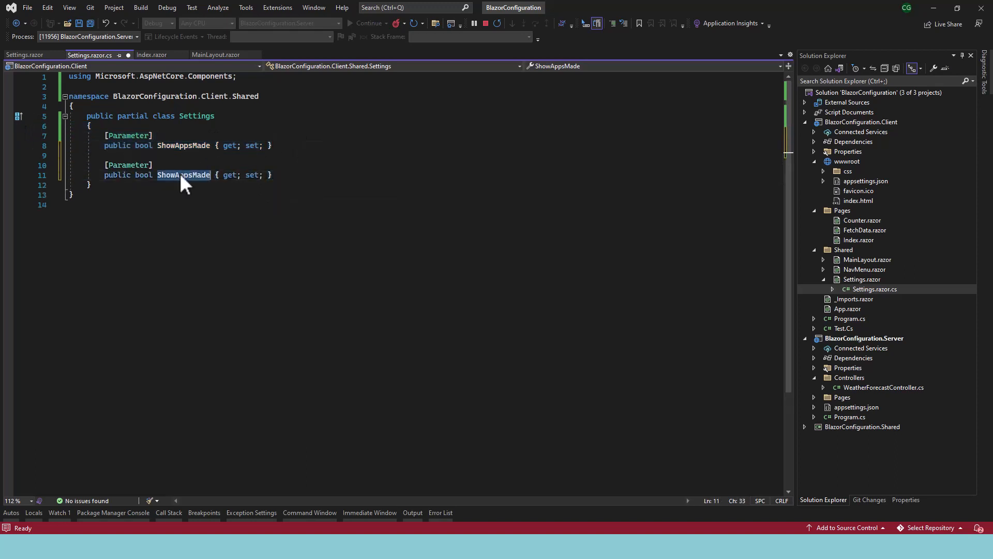
type("HowM")
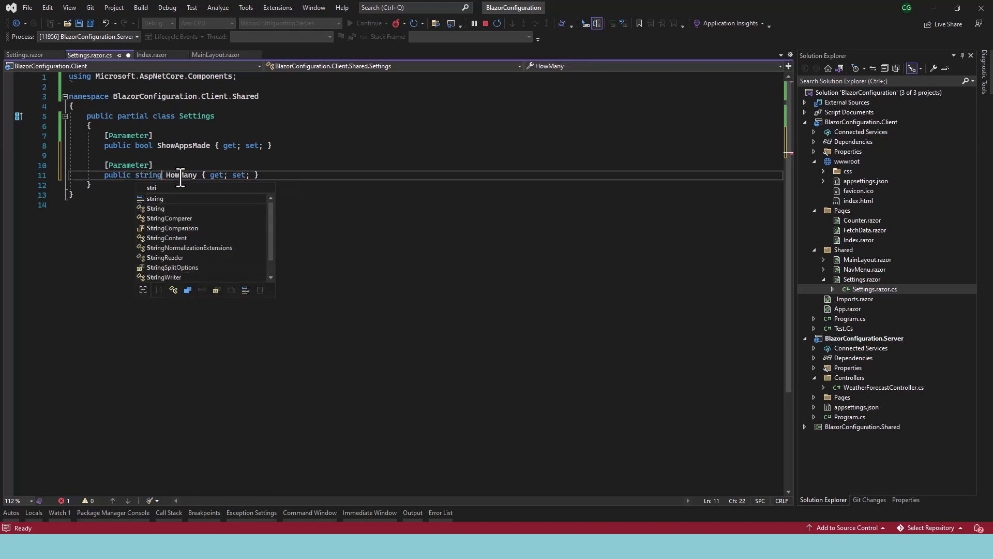
left_click(24, 55)
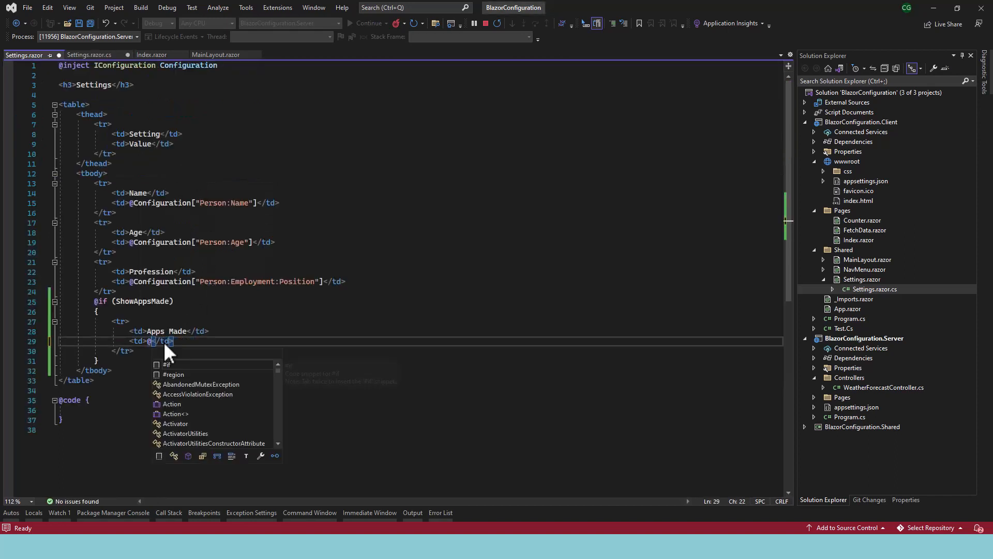
type("Howmal")
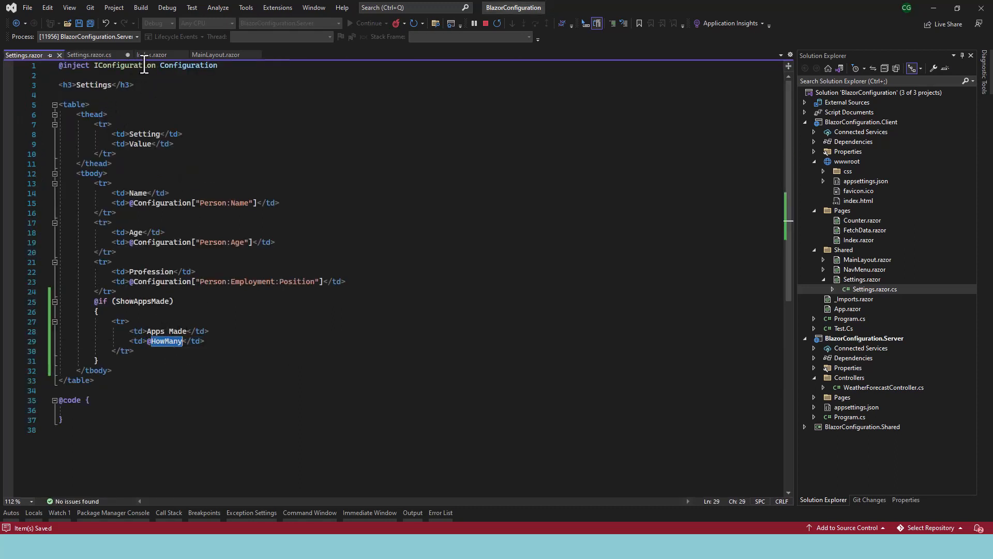
Pass HowMany="Some" and ShowAppsMade="true" to the <Settings> tag in Index.razor.
left_click(152, 55)
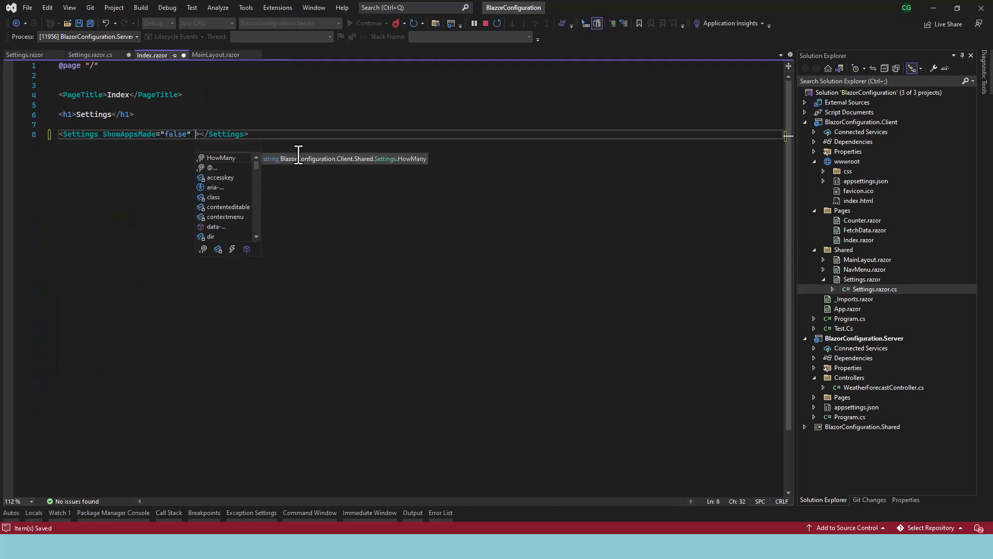
type("How")
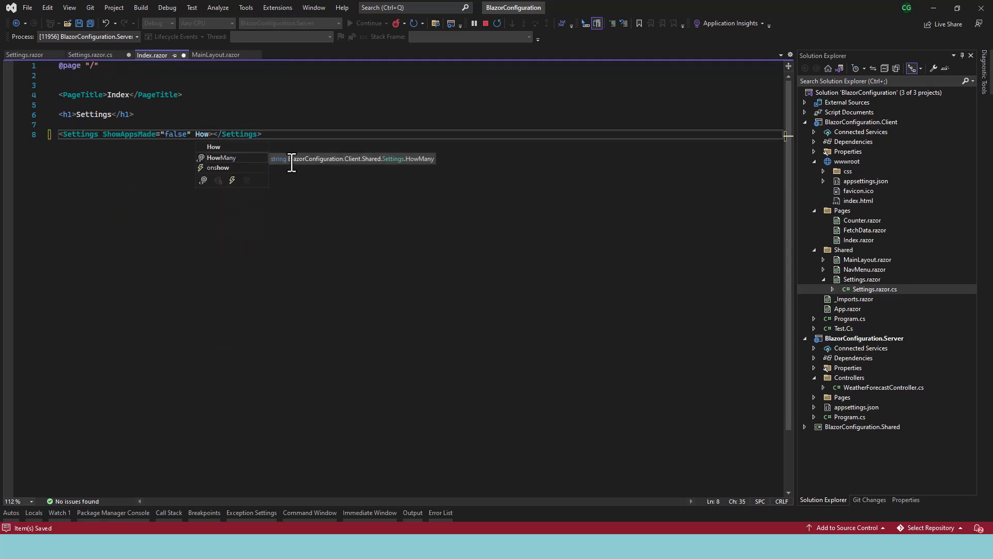
type("HowMany=\"Some")
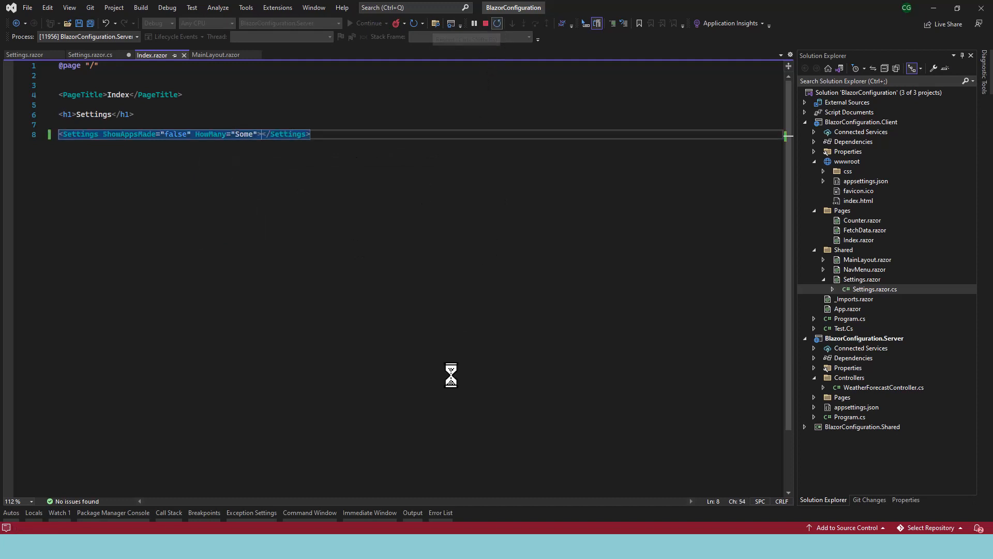
left_click(160, 134)
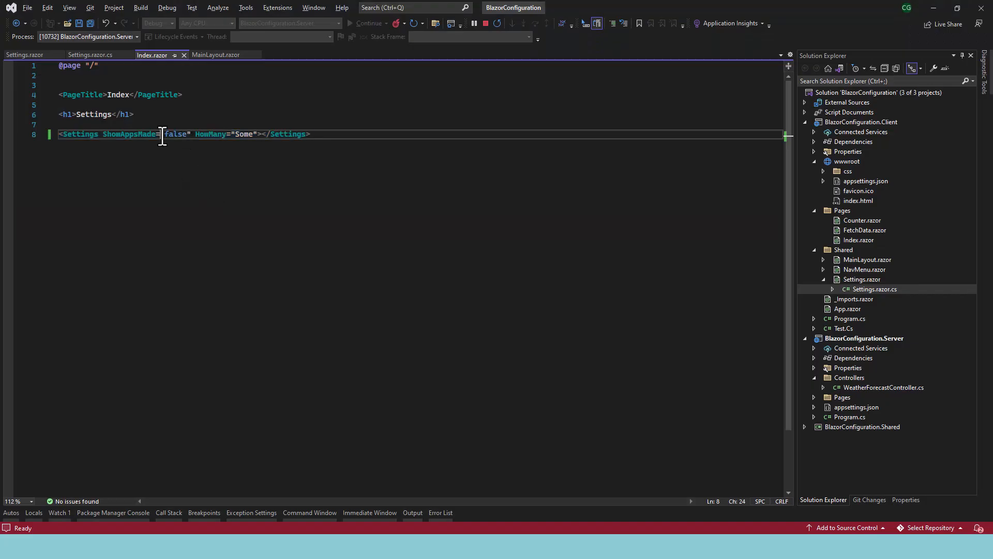
type("true")
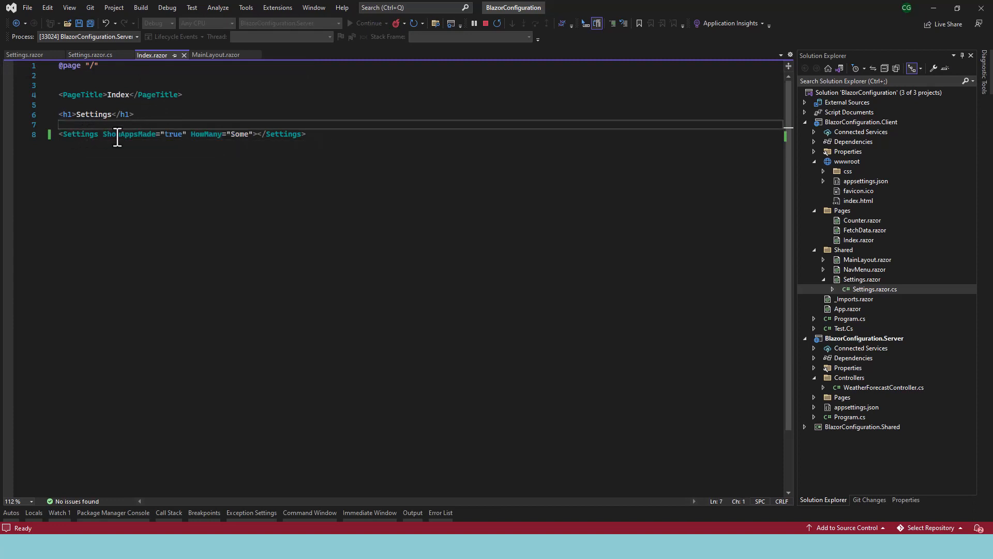
double_click(128, 134)
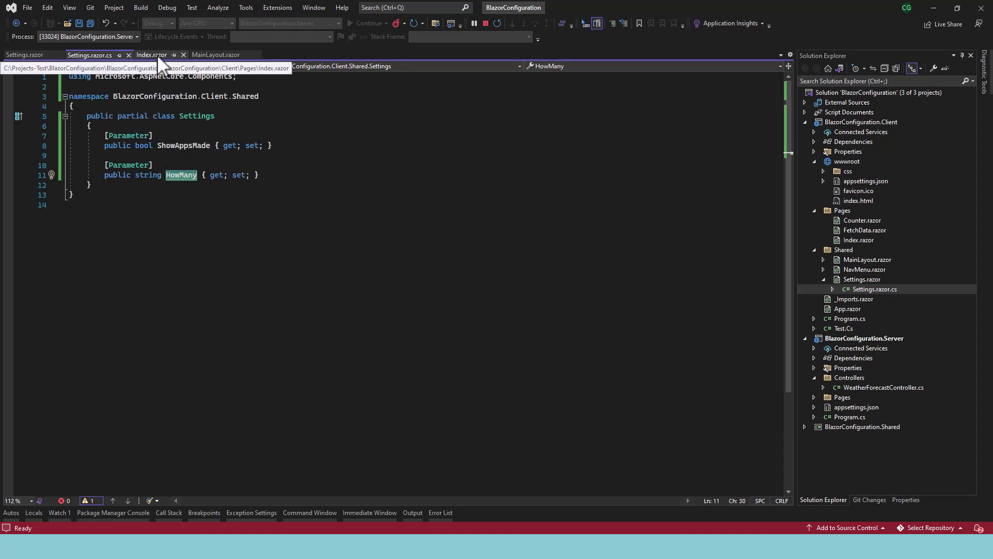
Review the cascading-parameter note and bring up MainLayout.razor alongside the Settings markup.
left_click(152, 54)
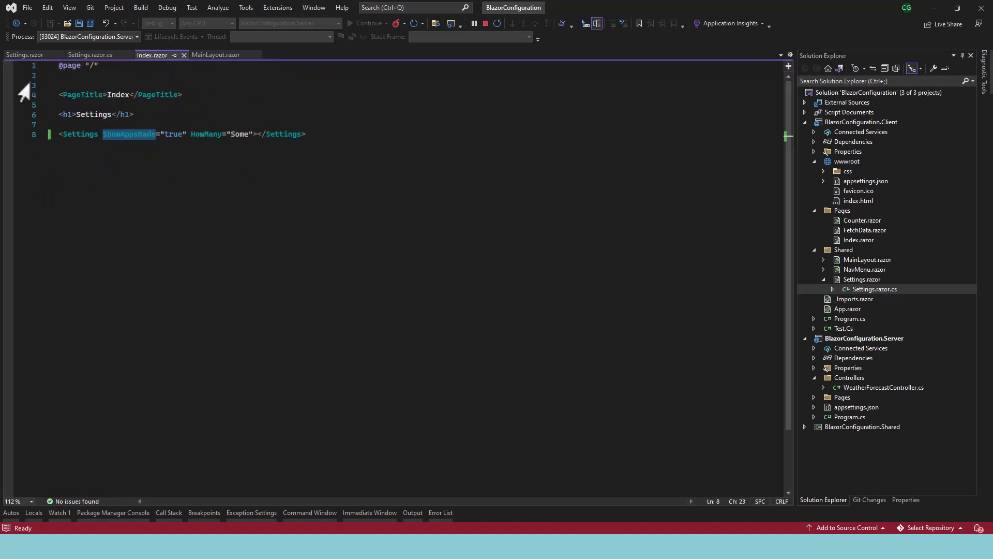
mouse_move(855, 300)
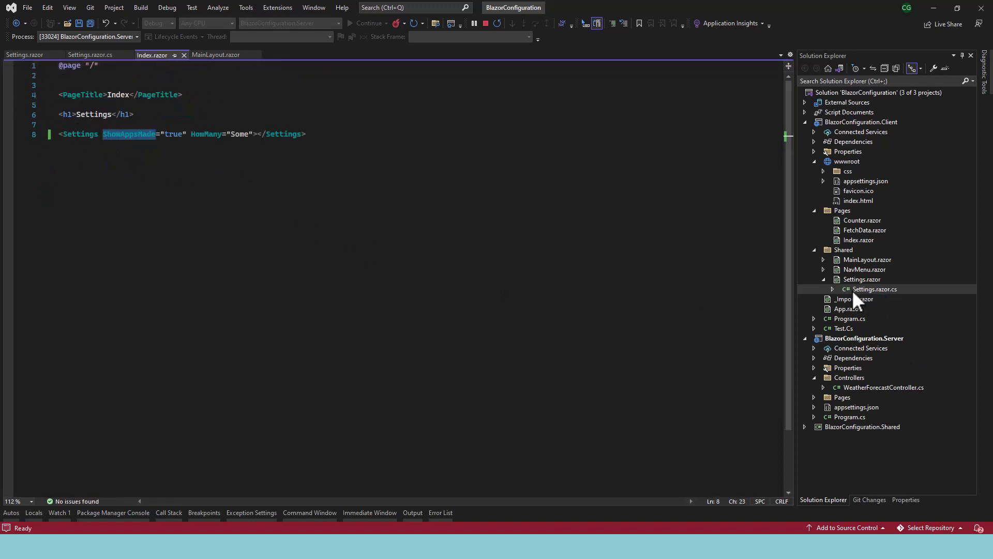
double_click(867, 259)
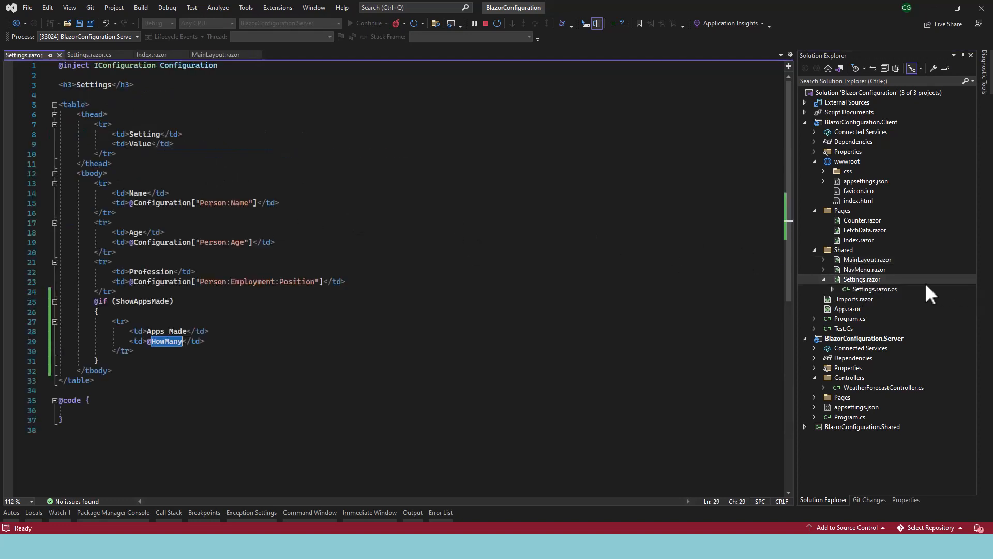
left_click(216, 55)
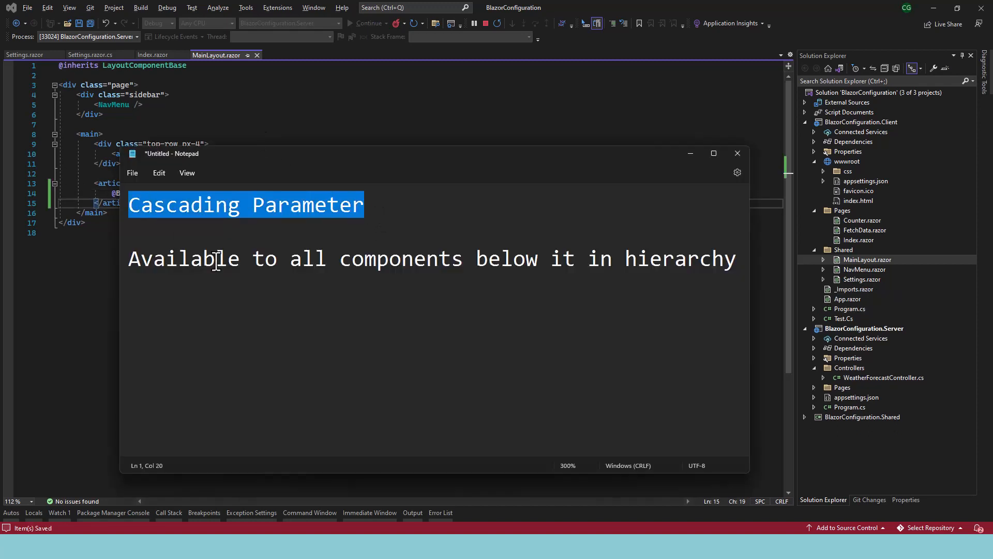
left_click_drag(192, 259, 287, 258)
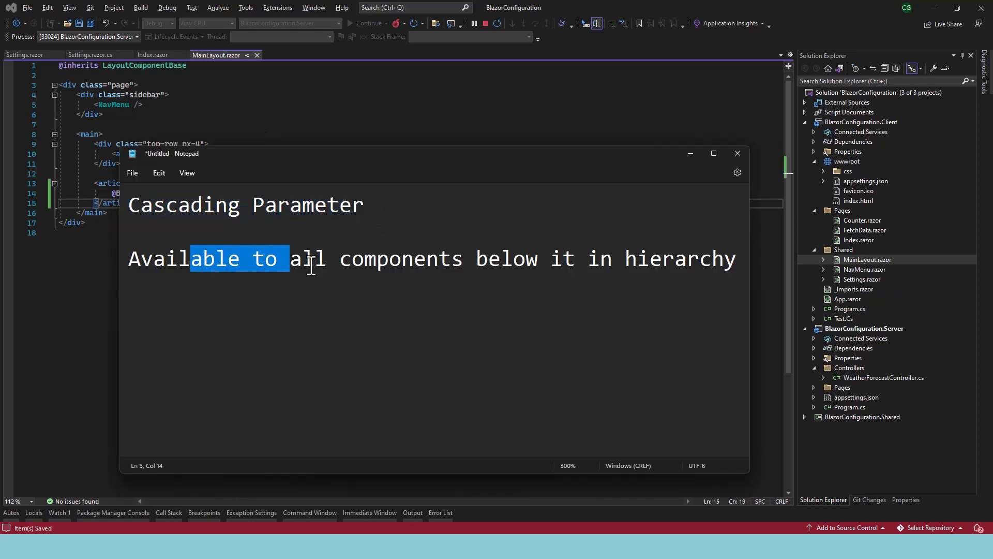
left_click(576, 259)
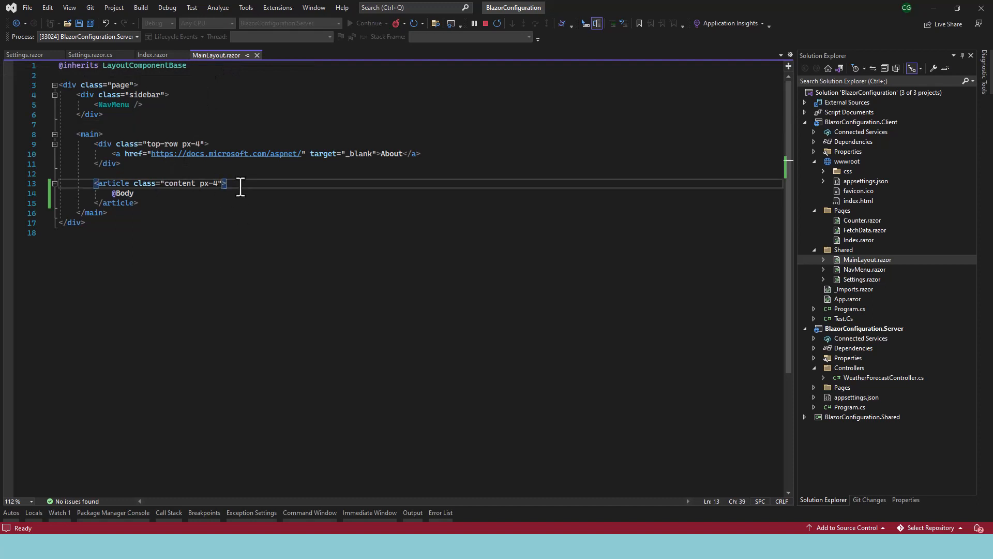
left_click(24, 54)
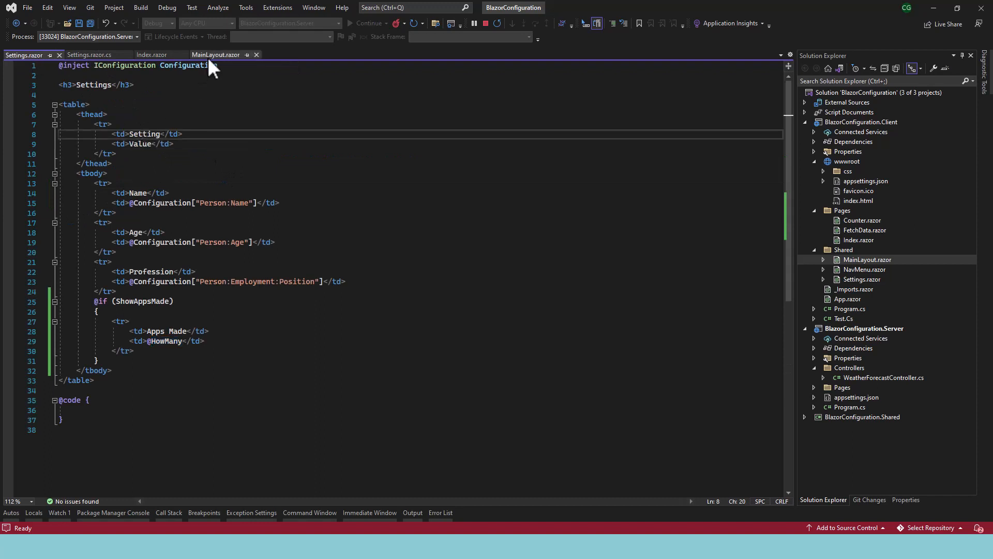
left_click(217, 55)
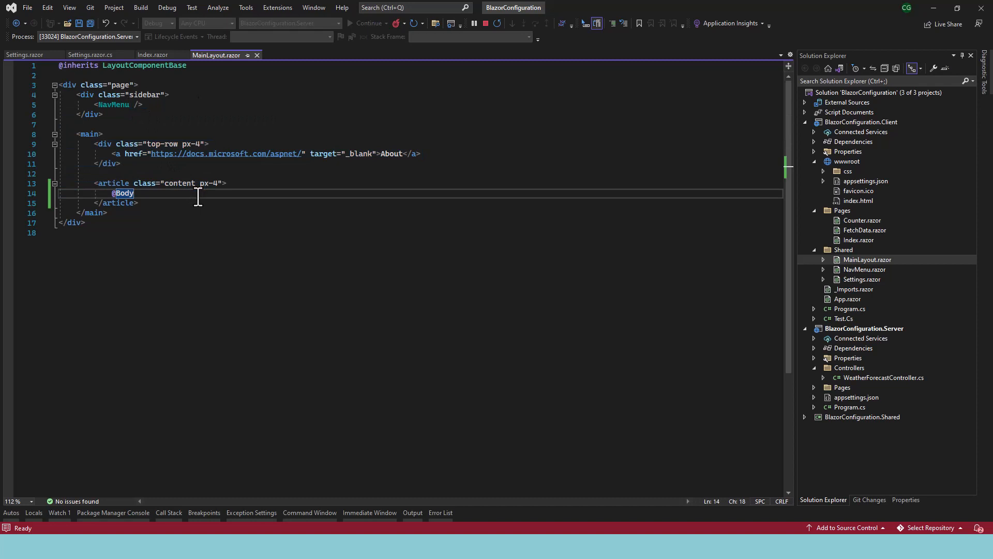
left_click(24, 55)
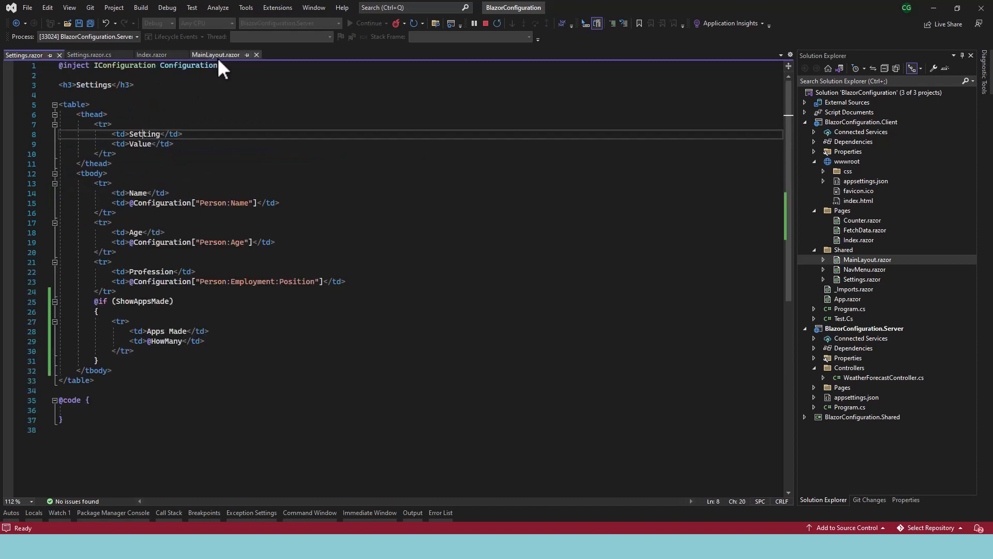
left_click(215, 54)
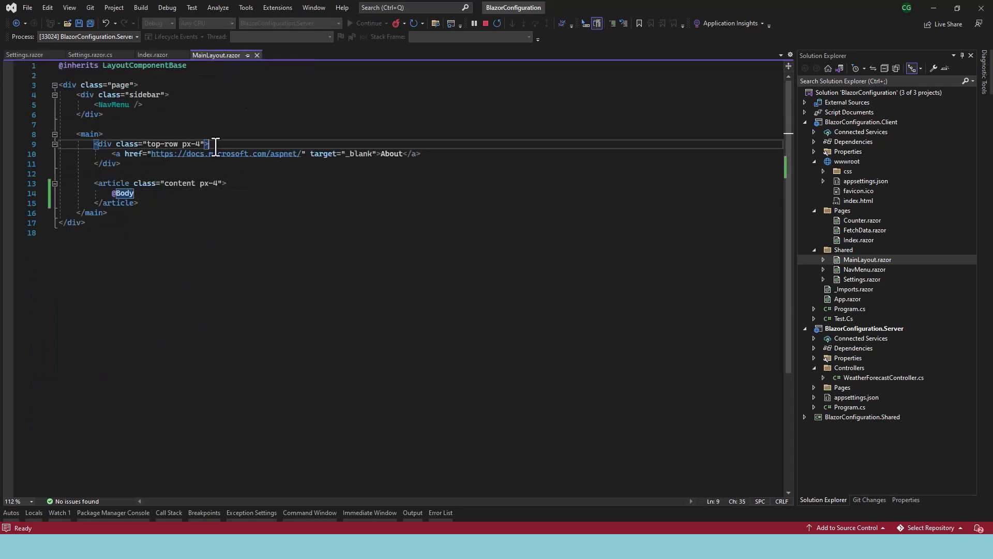
left_click(23, 55)
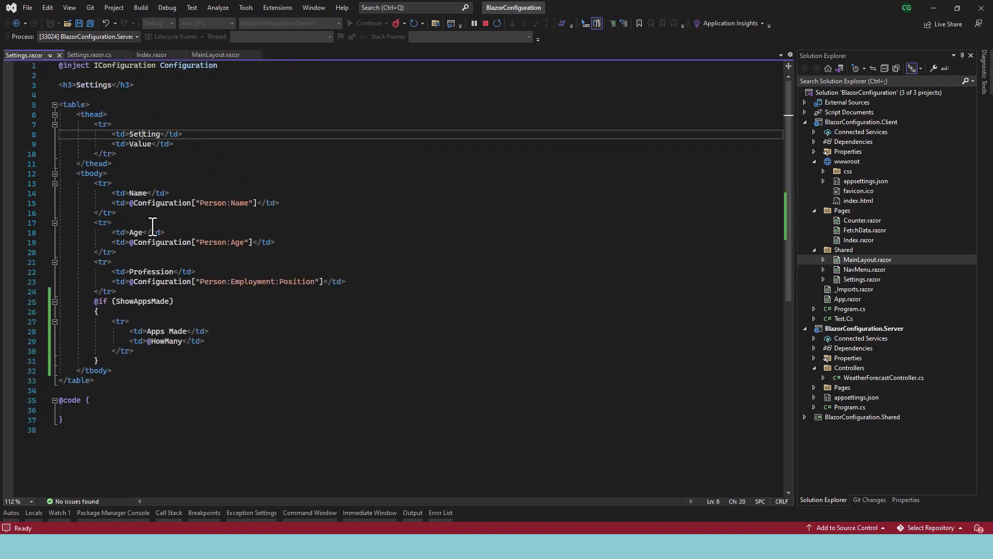
left_click(217, 54)
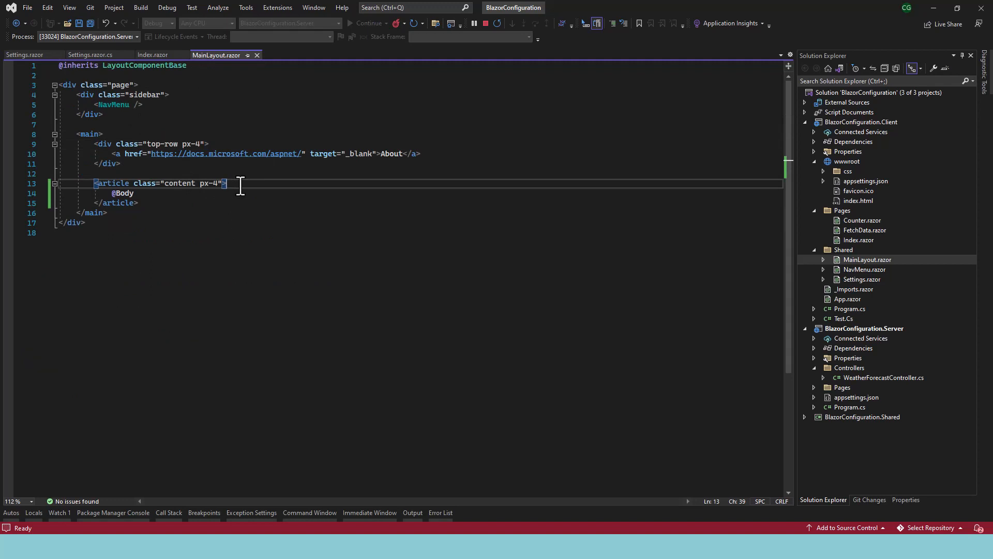
type("<")
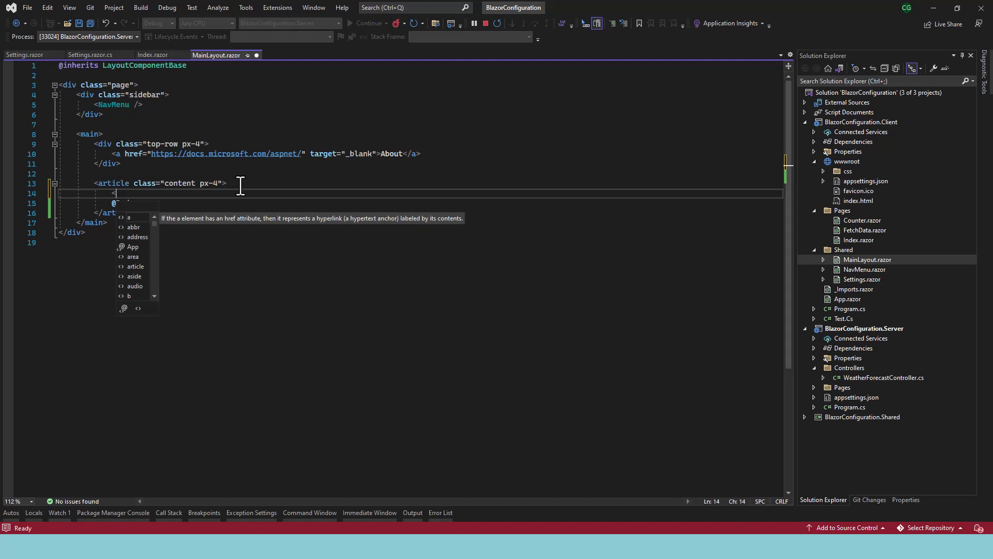
type("CascadingValue Value=\"\">")
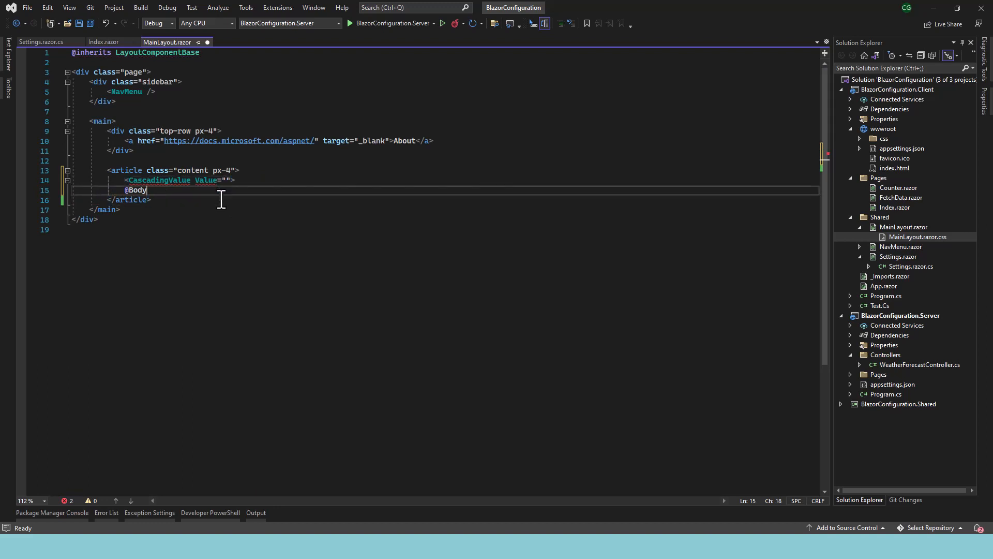
key("enter")
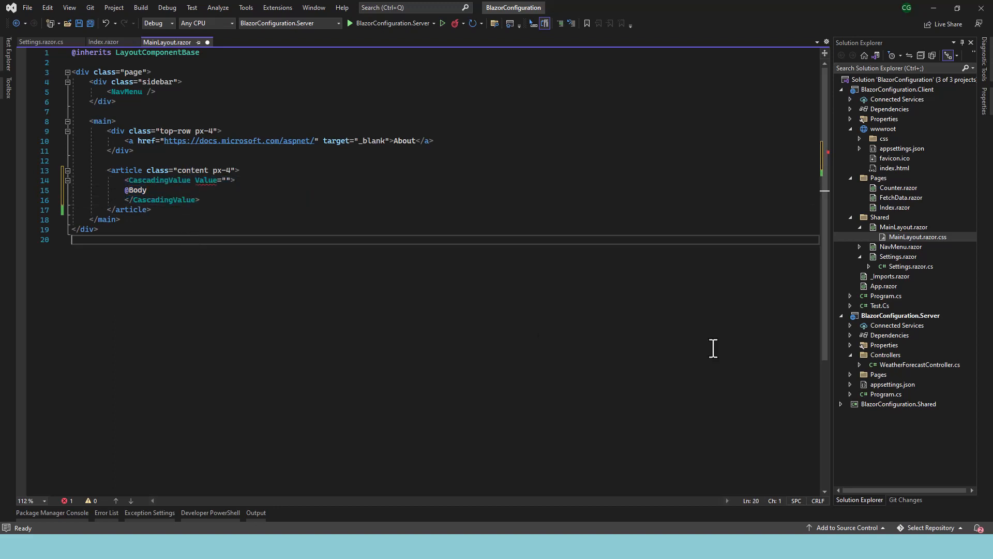
mouse_move(662, 204)
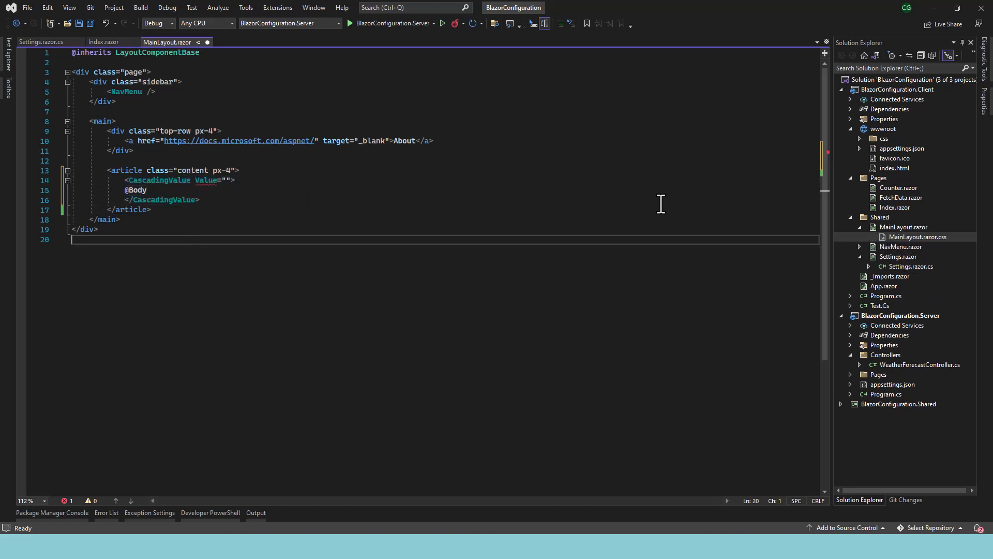
type("@")
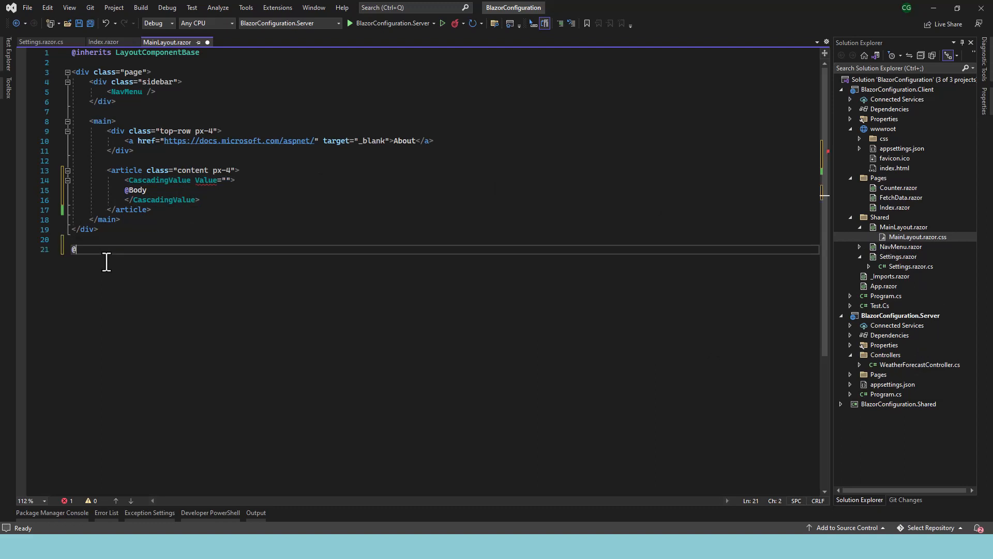
type("{")
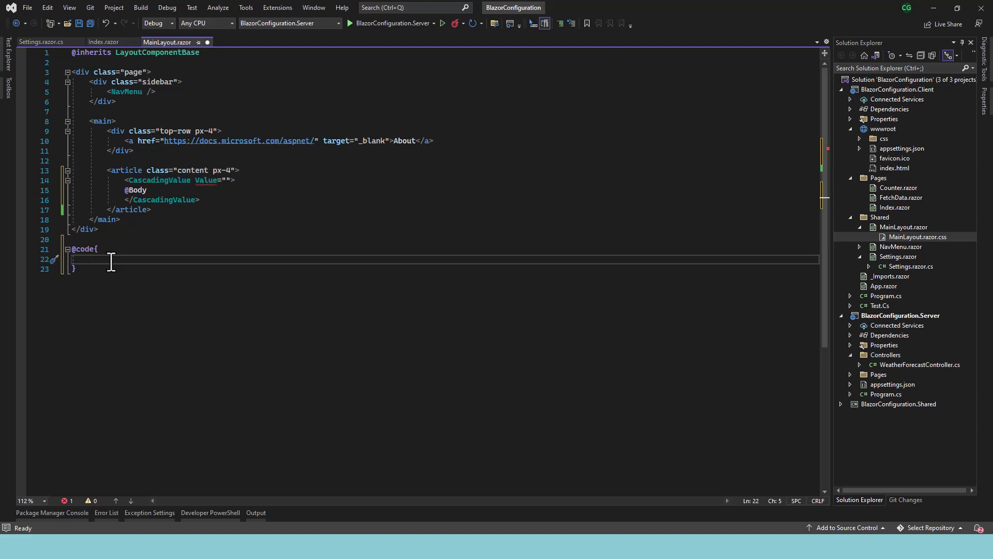
type("string Experience =")
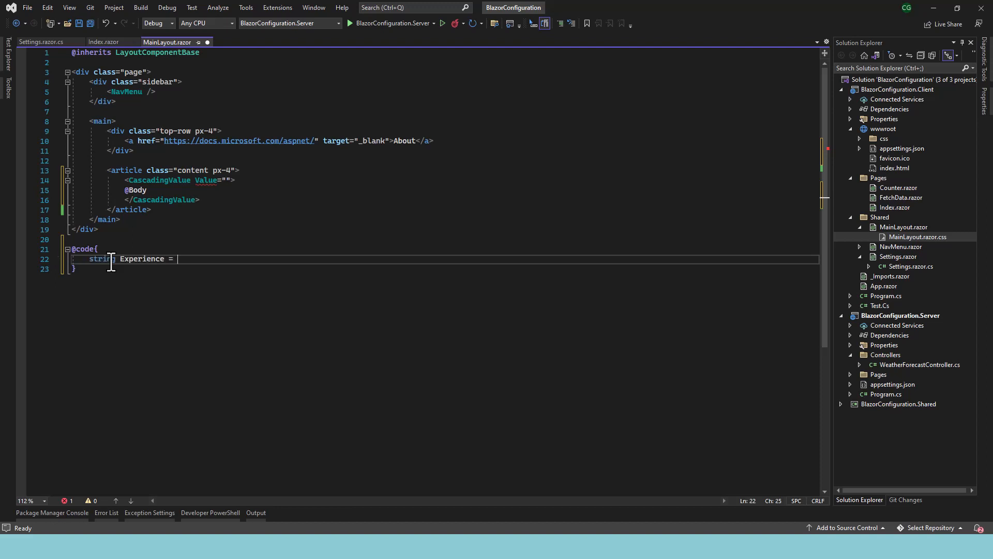
type("\"23\";")
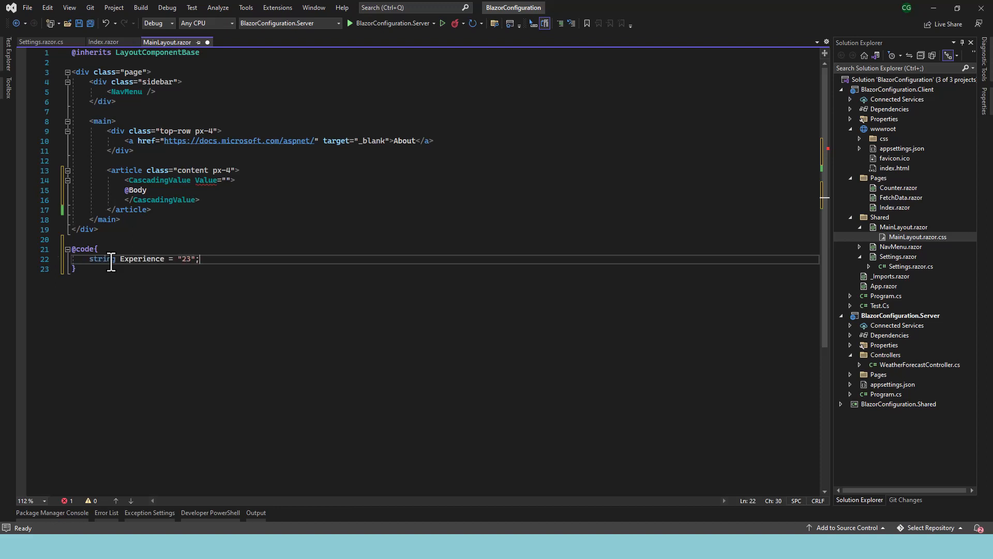
type("@Experience")
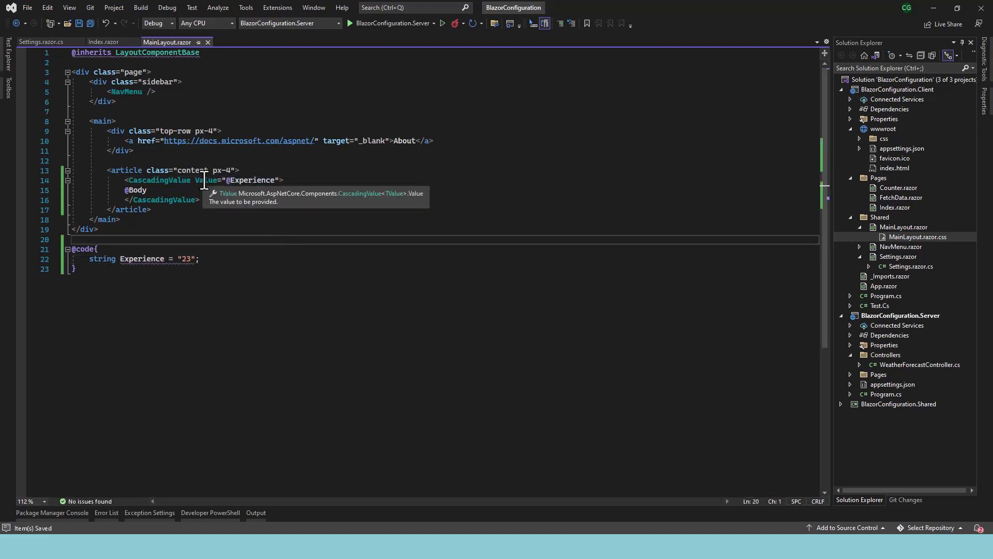
double_click(251, 180)
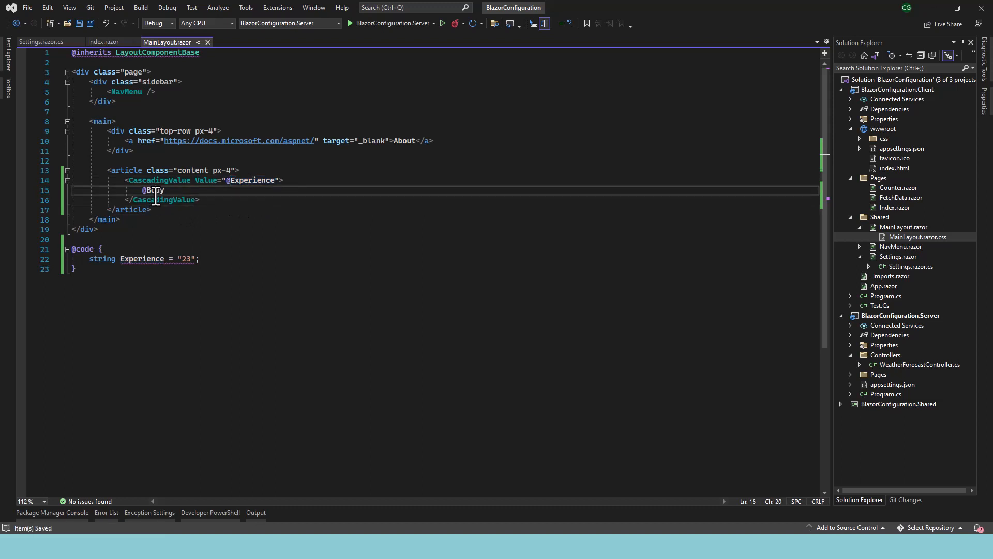
double_click(154, 191)
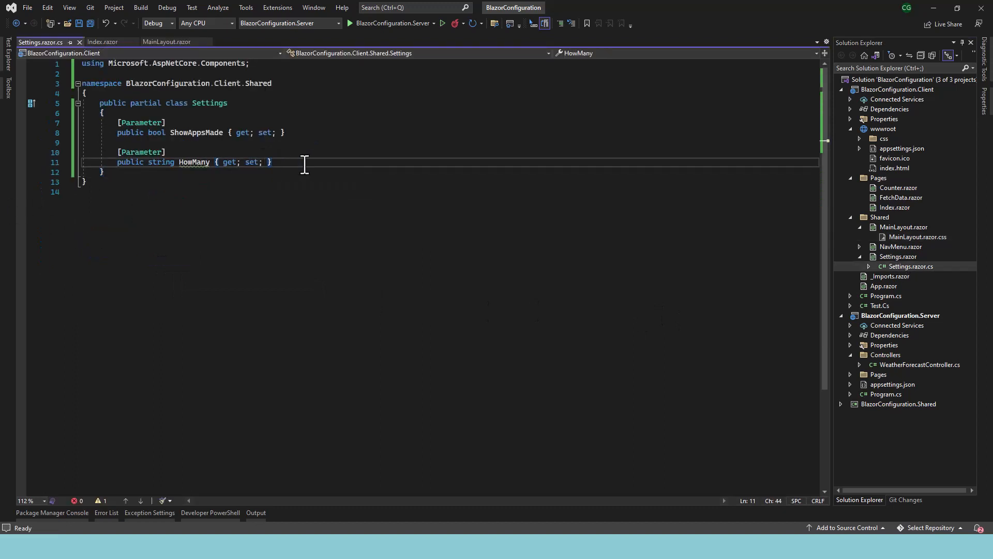
Add [CascadingParameter] public string Experience { get; set; } below HowMany and save.
type("public st")
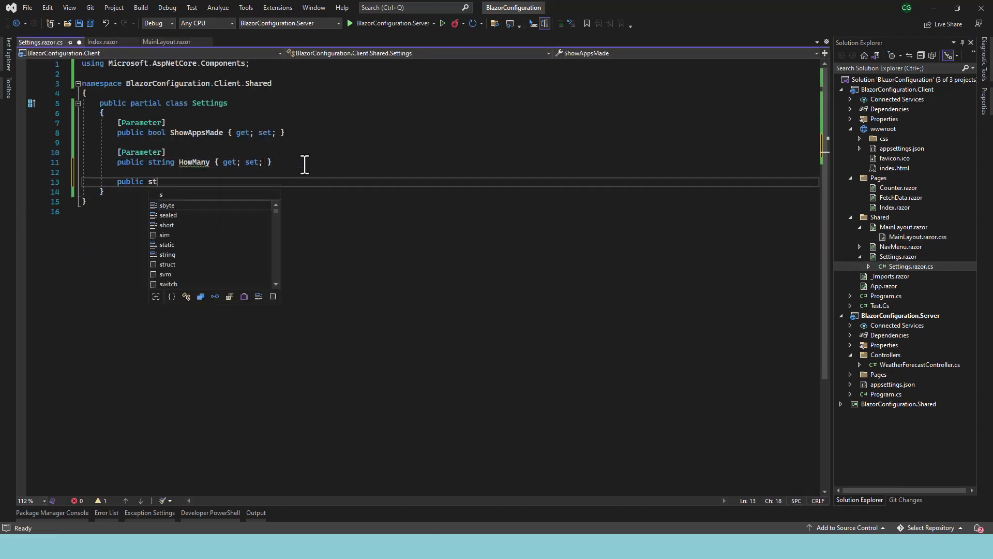
type("ring Exper")
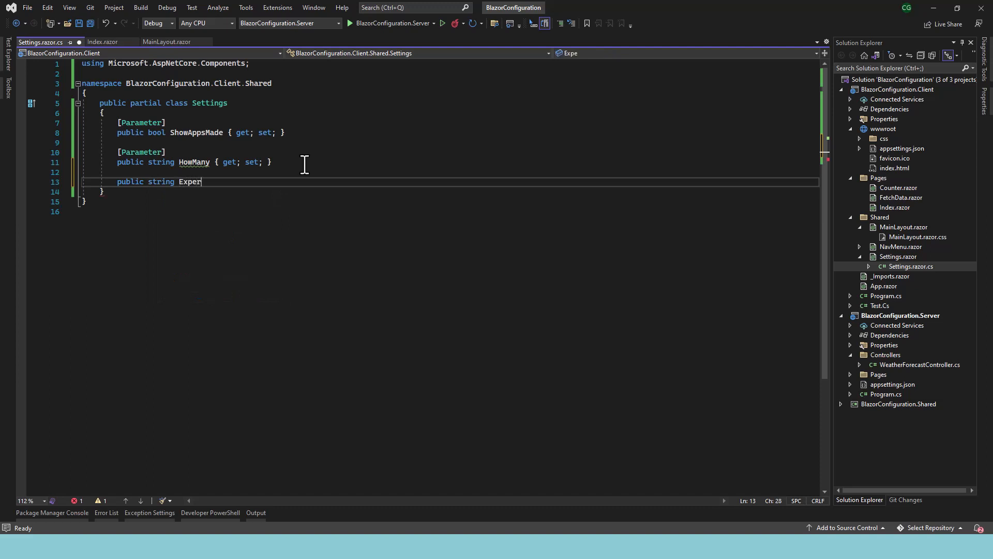
type("ience { get; set; }")
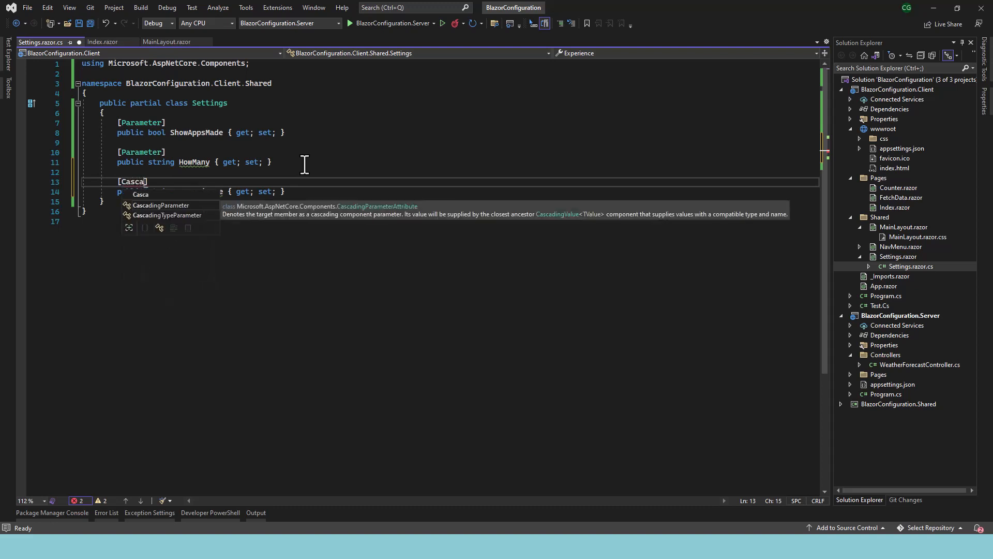
type("d")
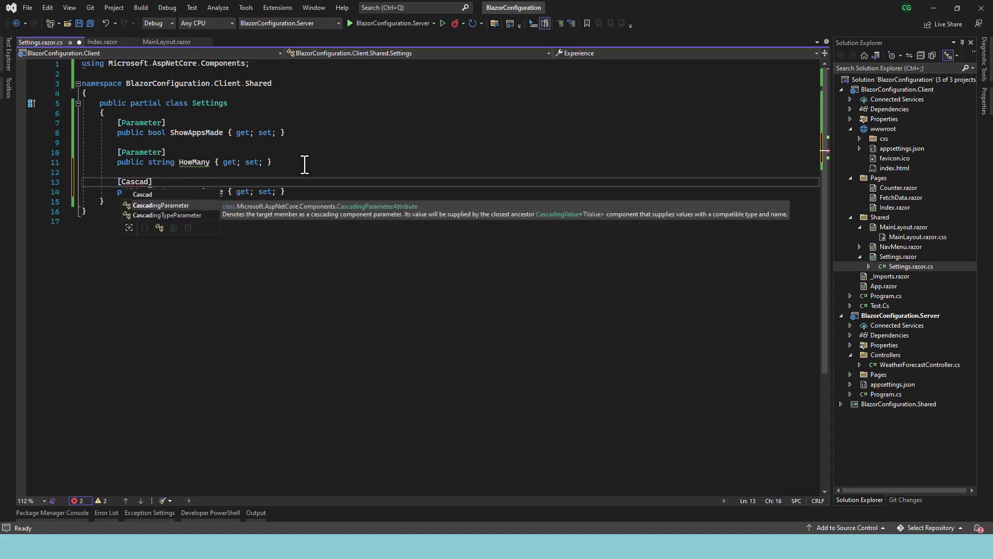
key("Tab")
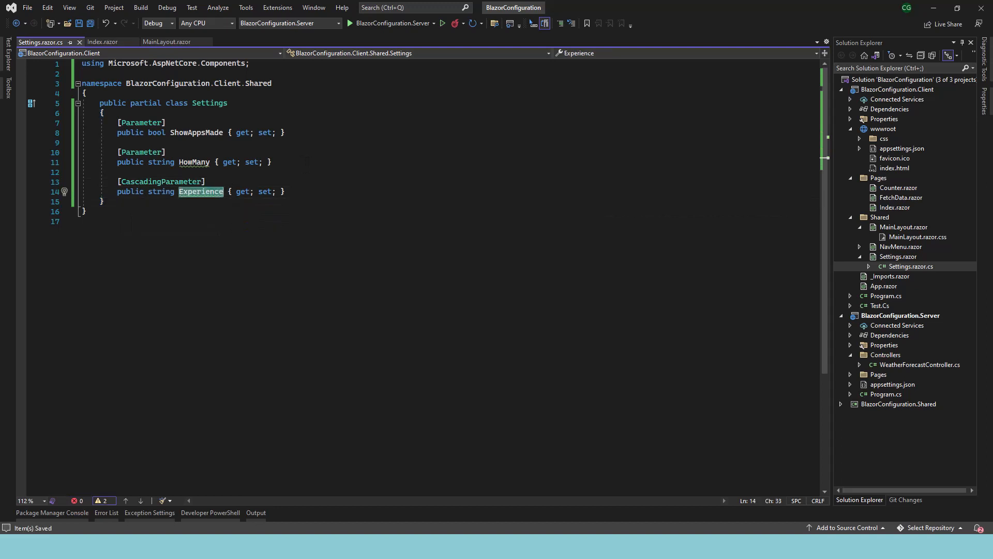
mouse_move(166, 82)
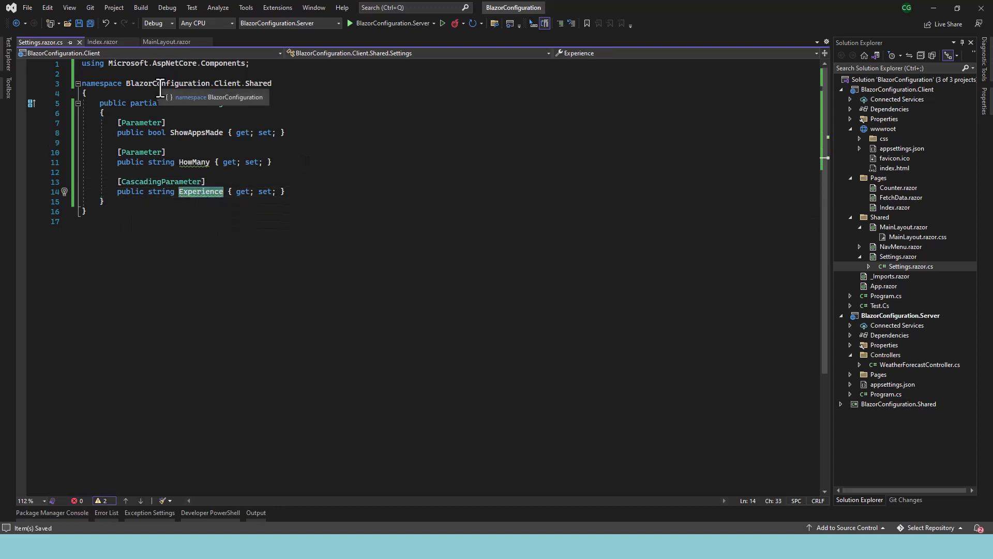
left_click(38, 42)
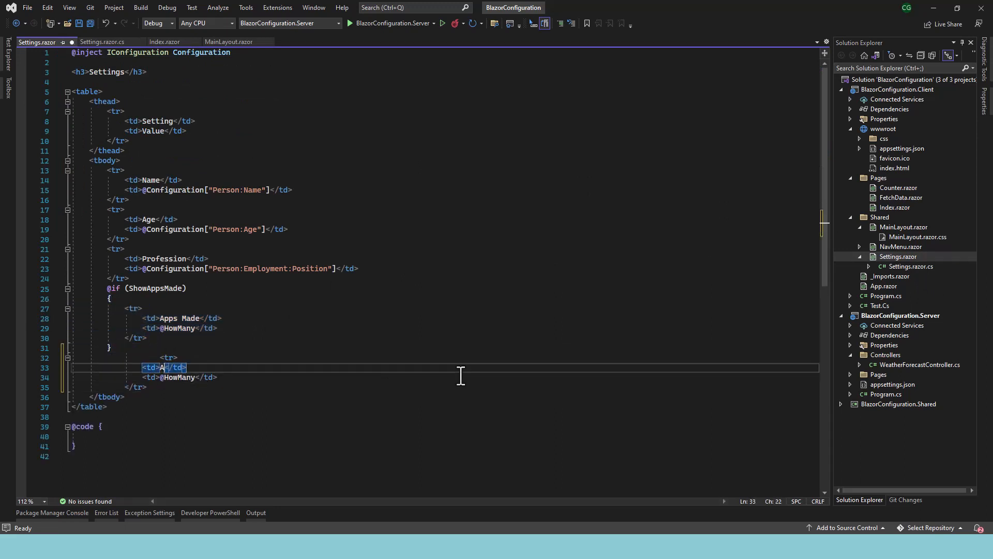
type("Experience")
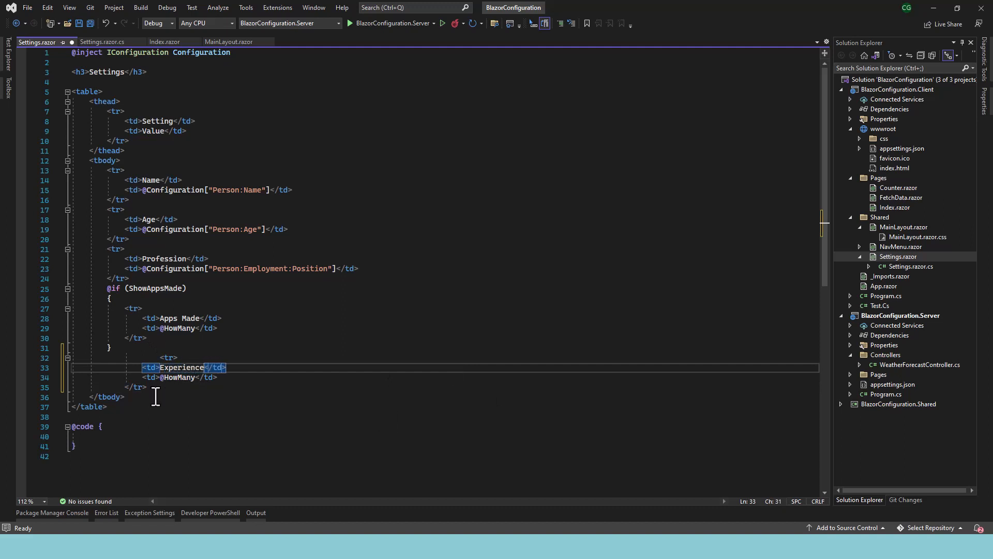
type("Exp")
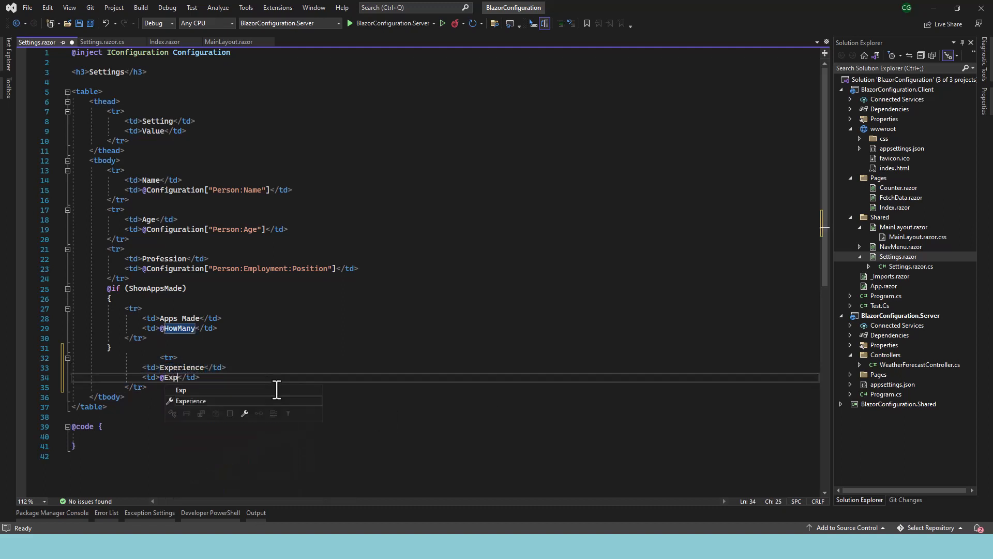
key("Tab")
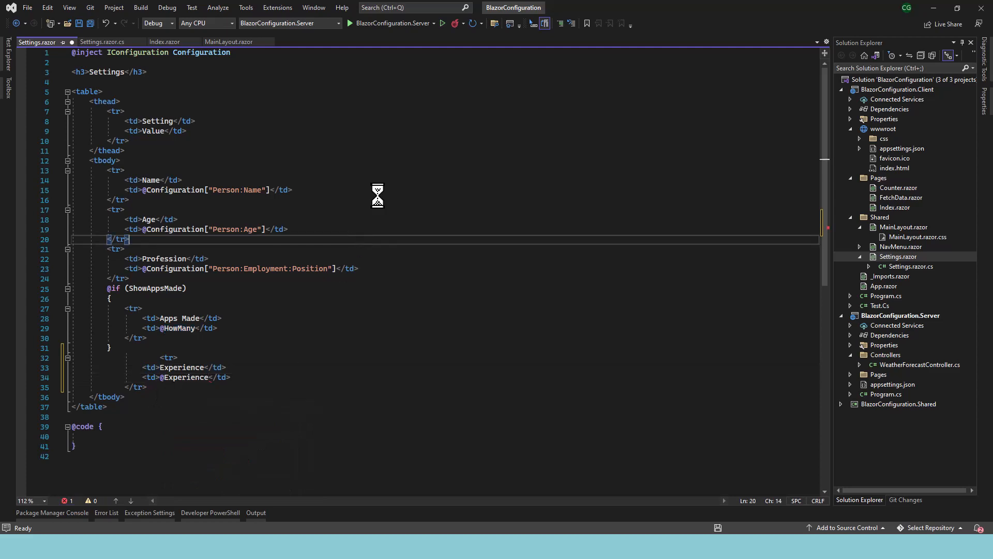
left_click(140, 7)
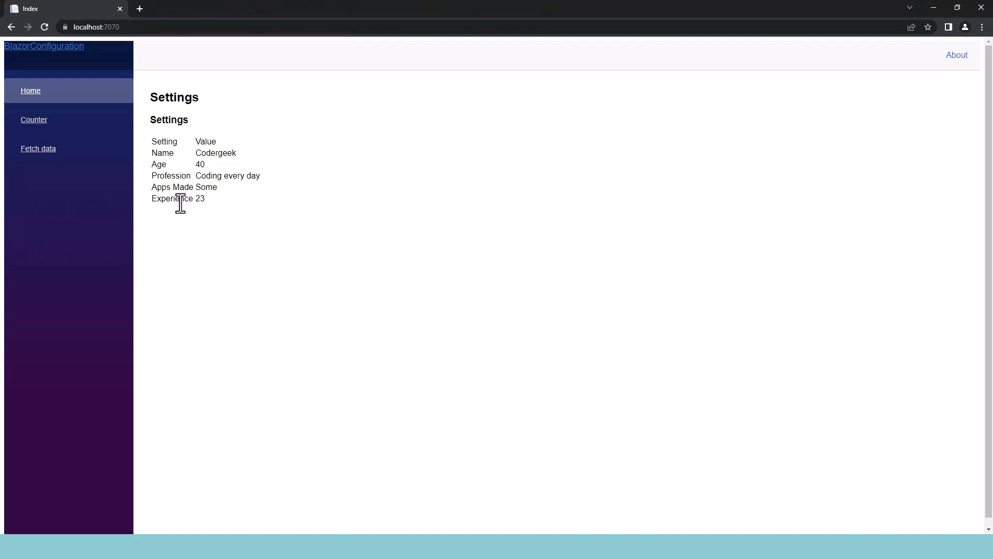
mouse_move(917, 61)
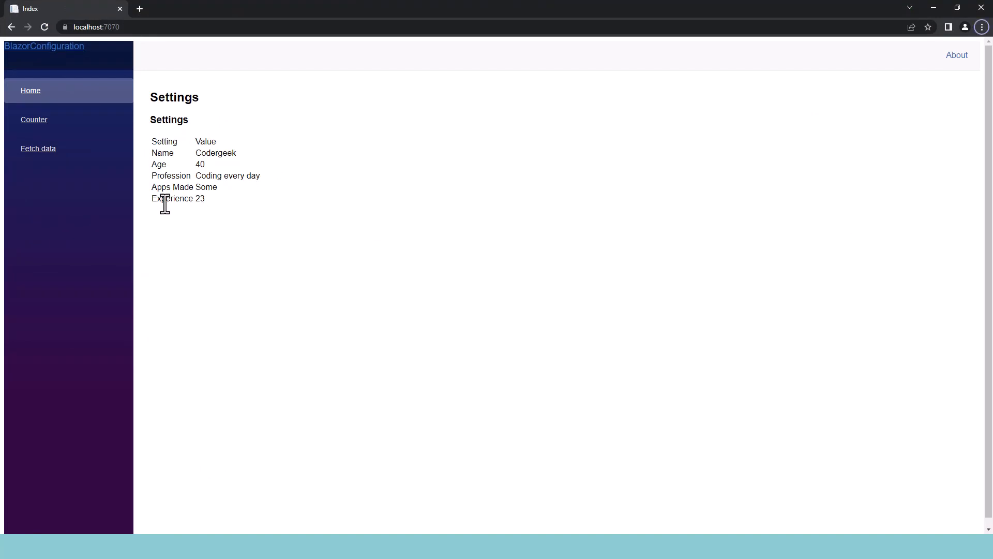
mouse_move(170, 214)
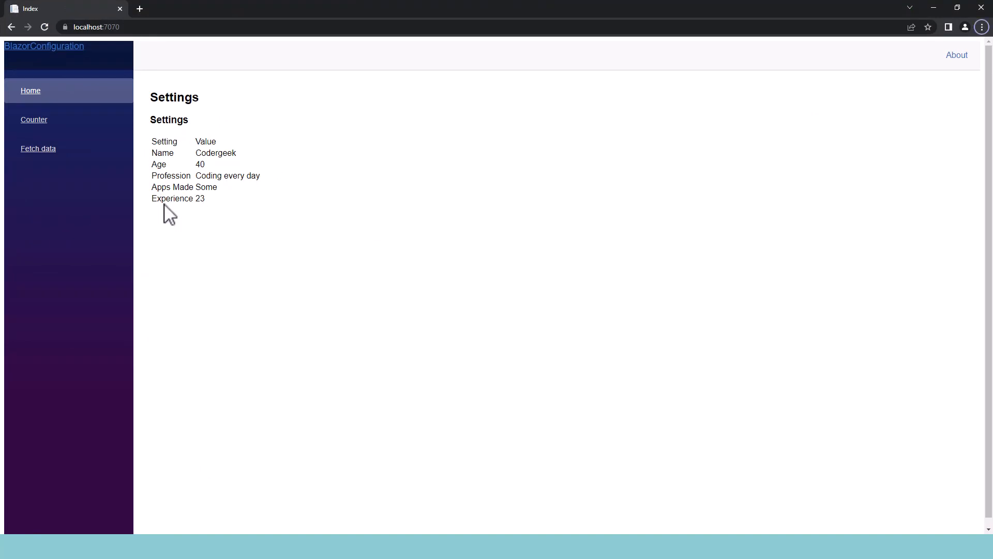